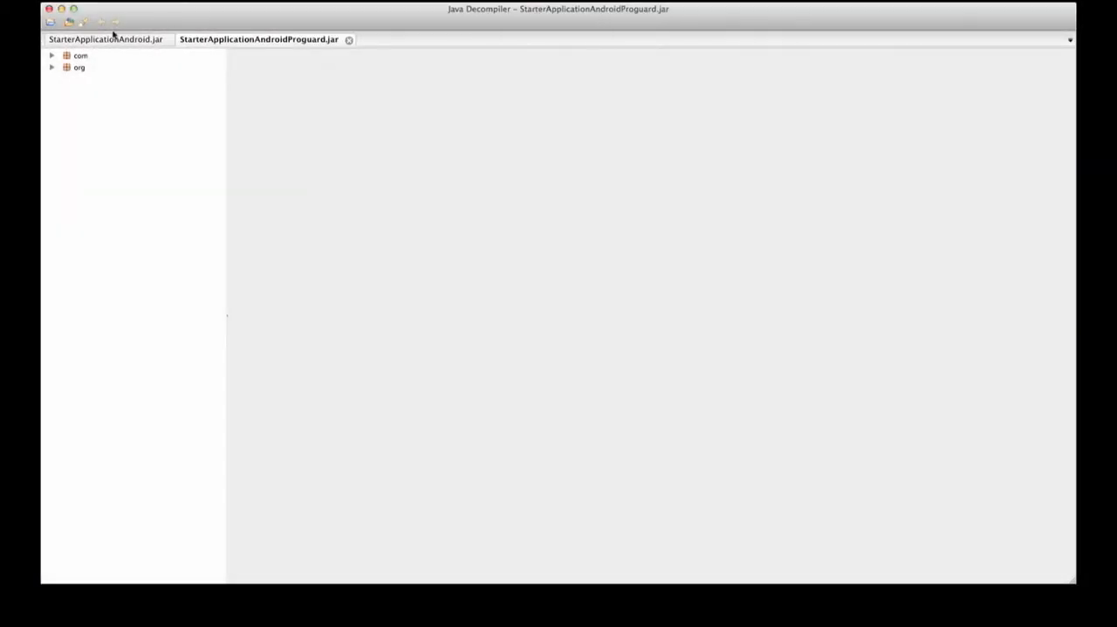
Step: View the readable decompiled StarterApplication class from the non-obfuscated StarterApplicationAndroid.jar
click(52, 54)
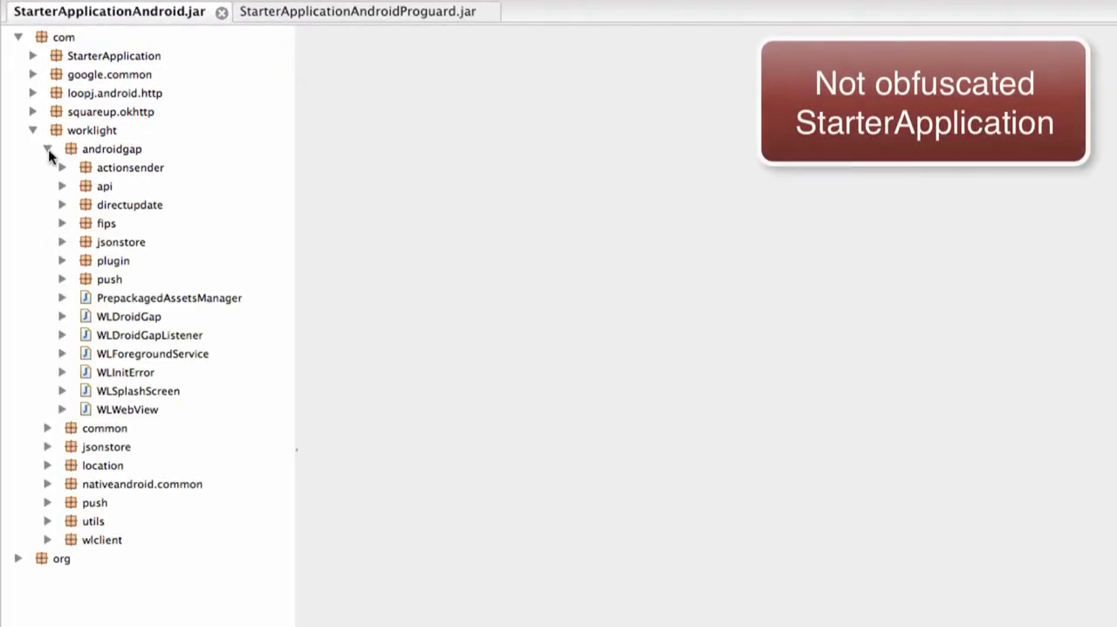
click(33, 54)
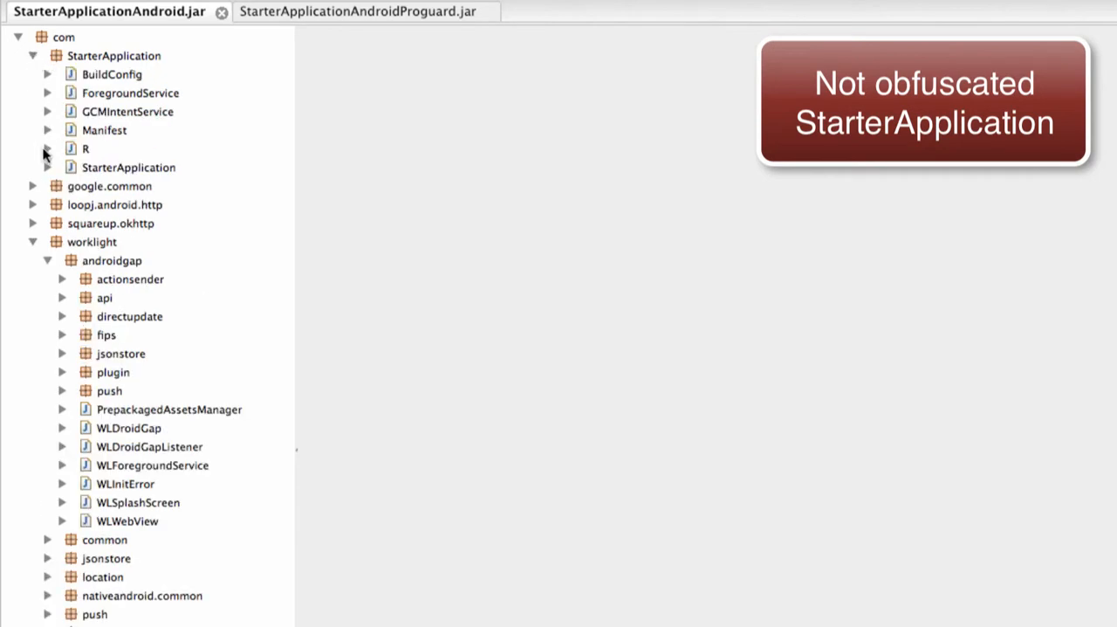
click(49, 167)
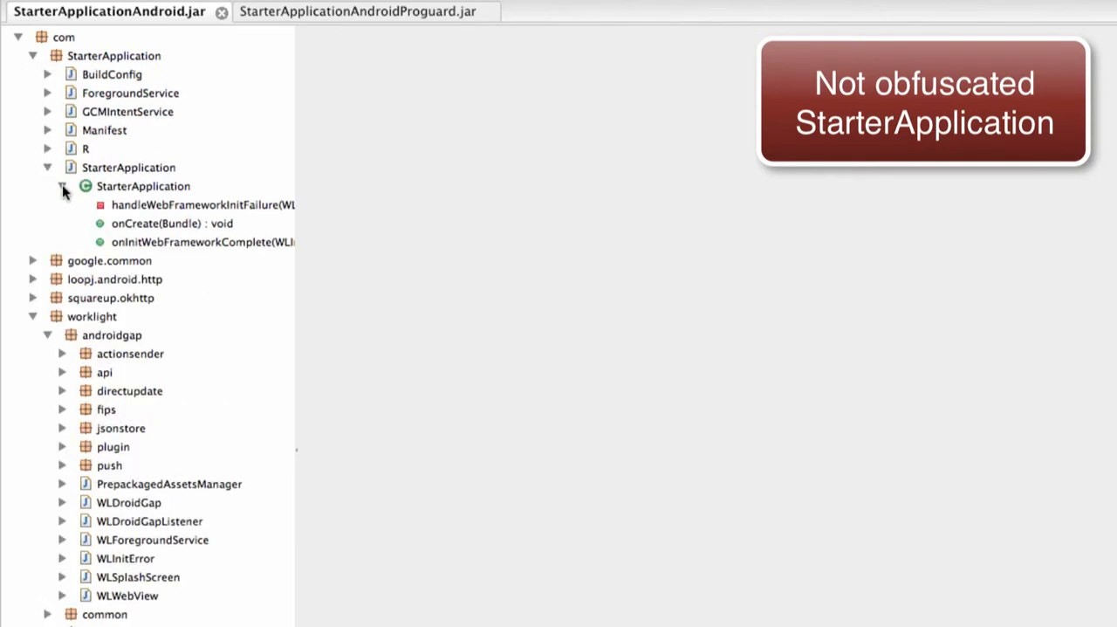
double_click(129, 168)
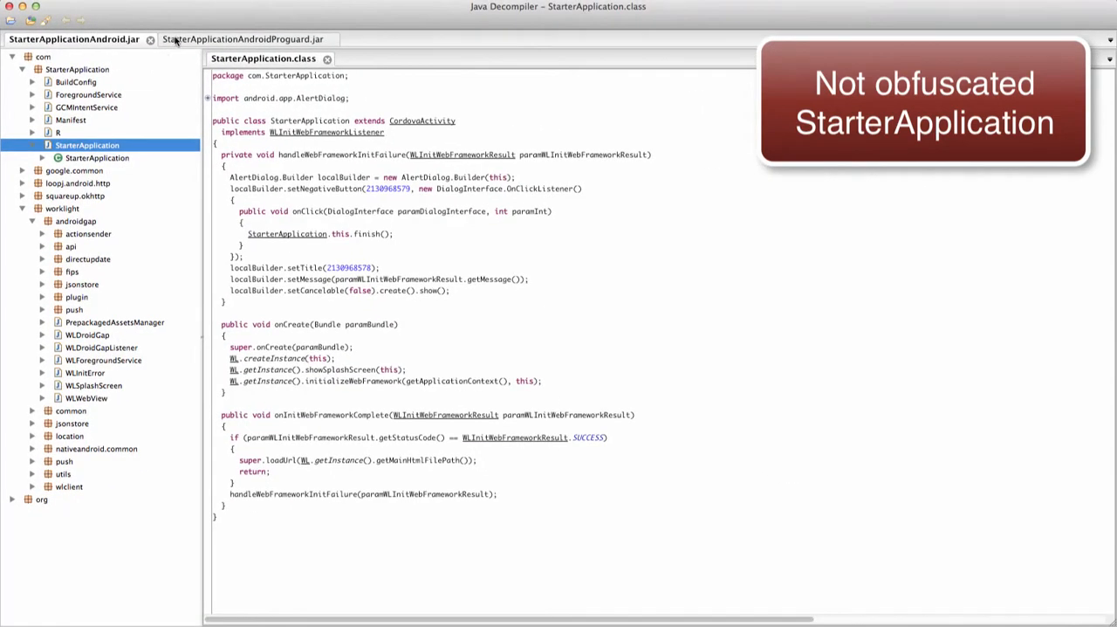
Step: Expand com > worklight > a and StarterApplication in the Proguard jar to reveal single-letter renamed classes
click(241, 38)
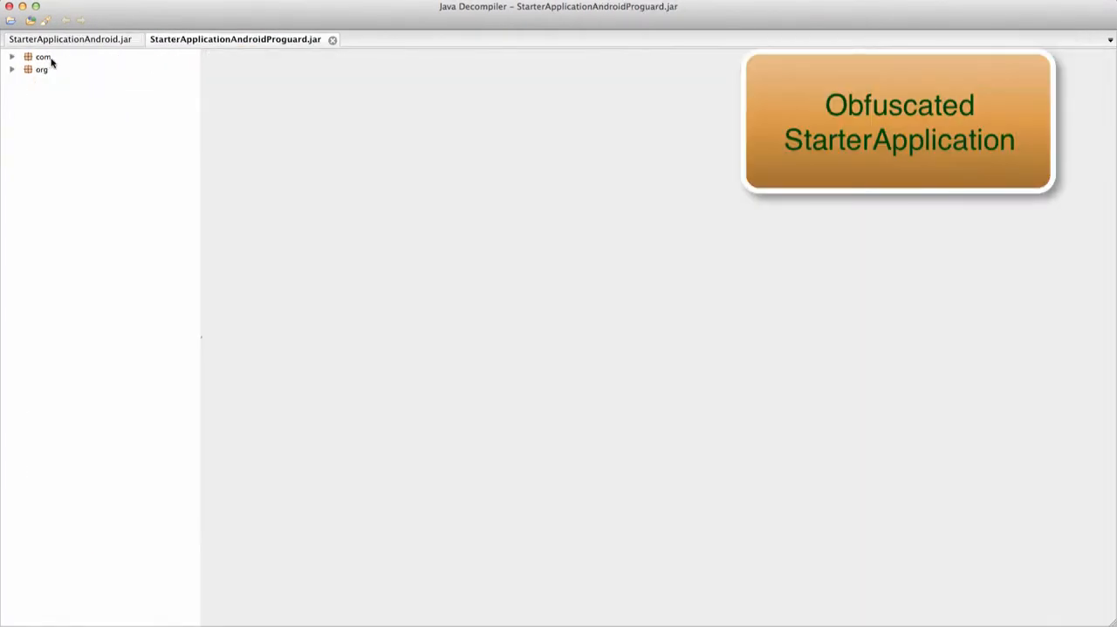
click(14, 56)
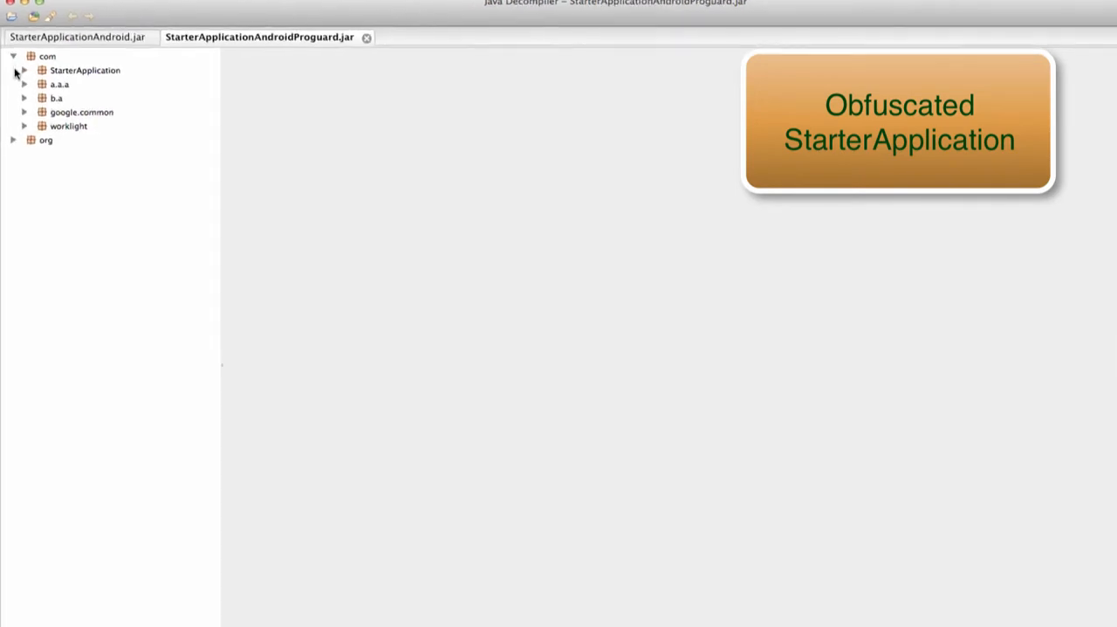
click(24, 125)
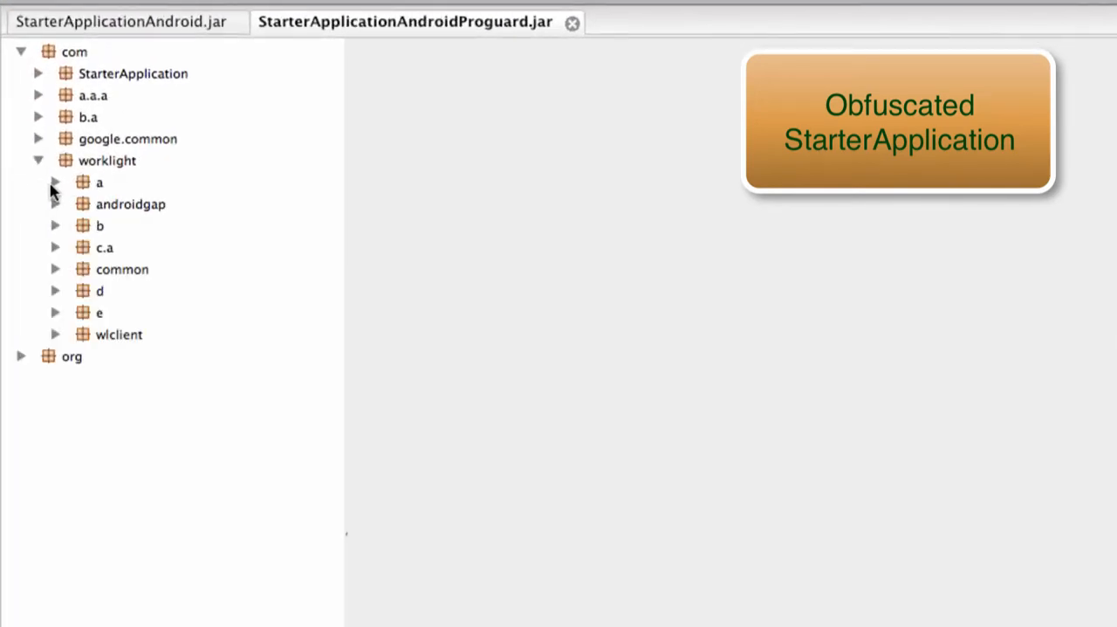
click(56, 181)
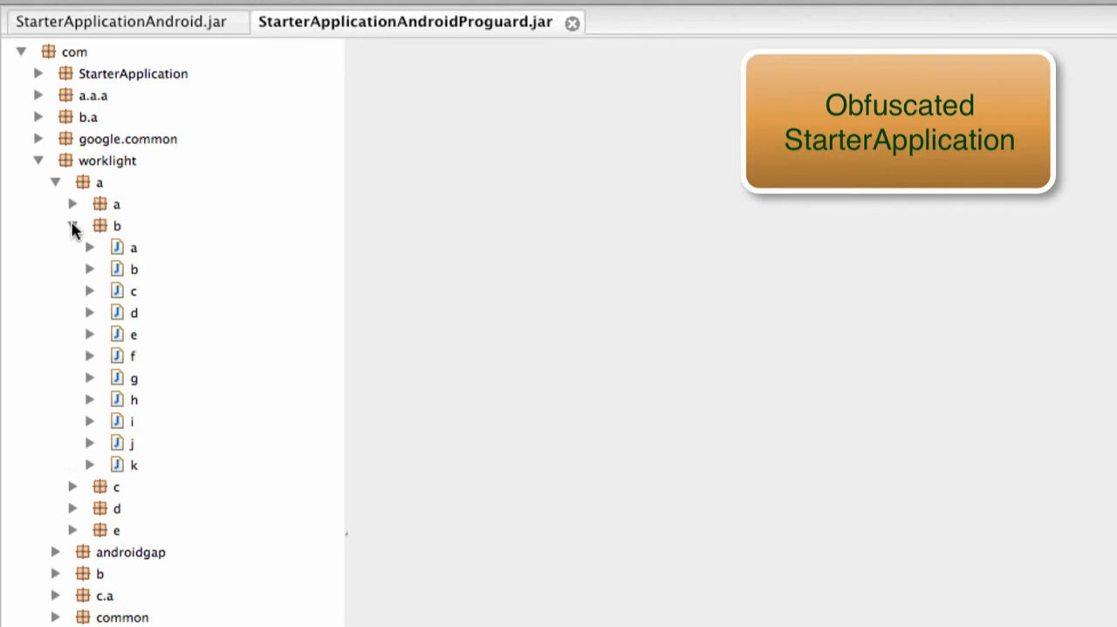
click(39, 74)
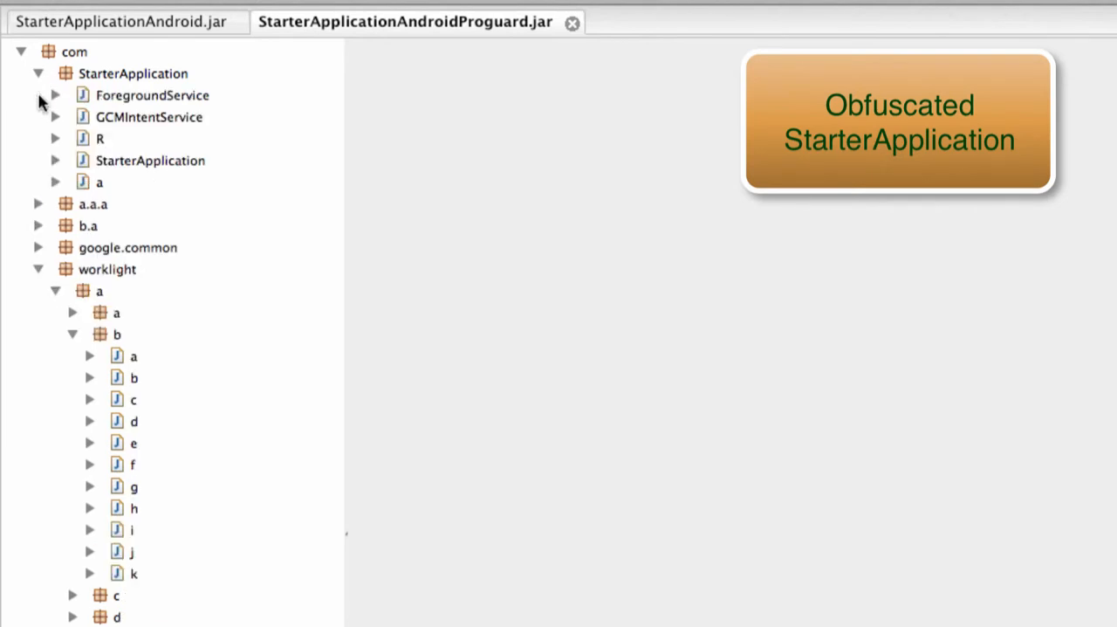
mouse_move(105, 171)
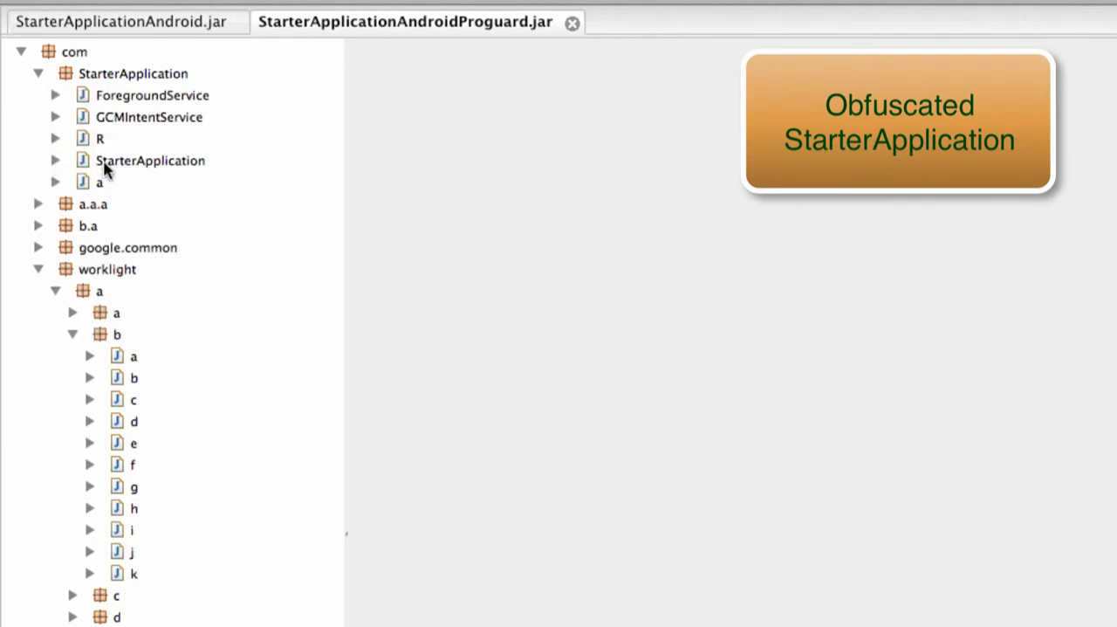
click(150, 160)
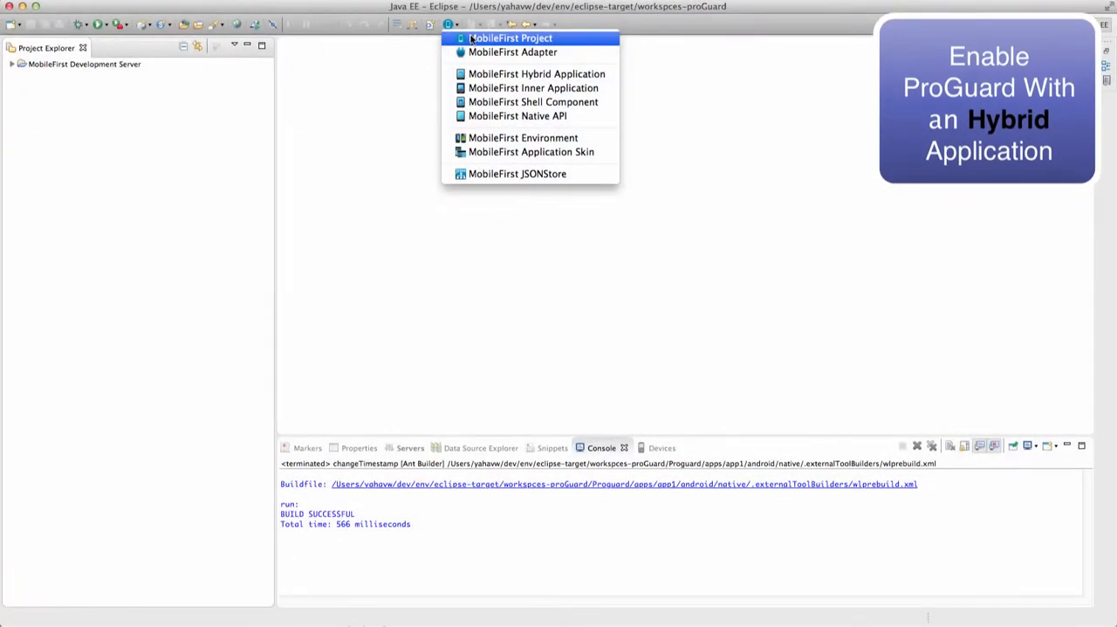
Step: Create hybrid MobileFirst project 'Proguard' with the Android phones and tablets environment
click(510, 38)
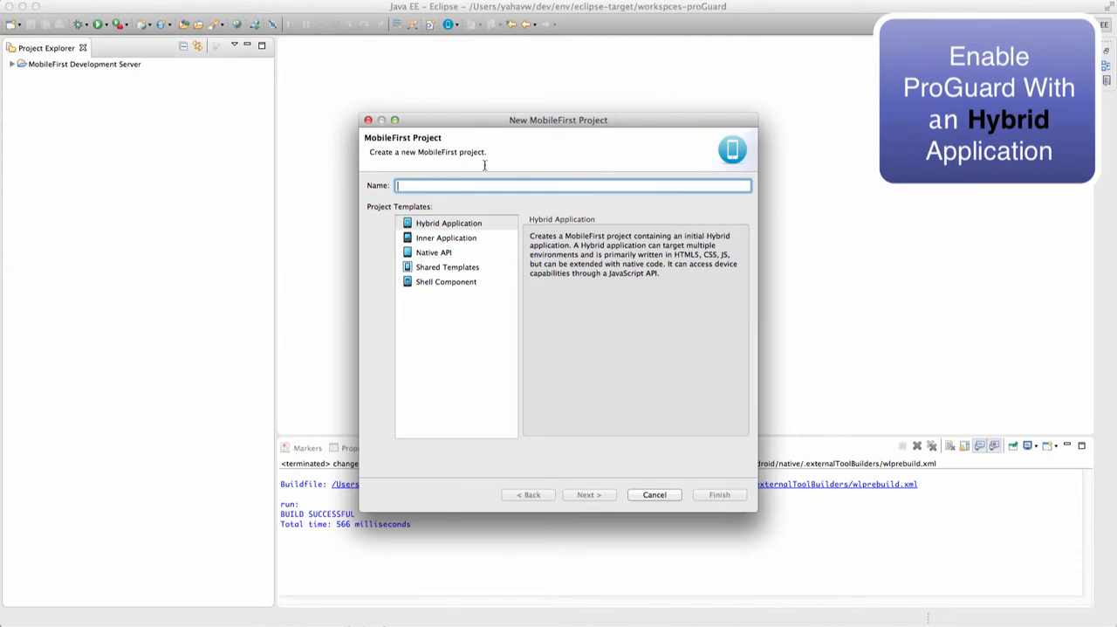
text(Progu)
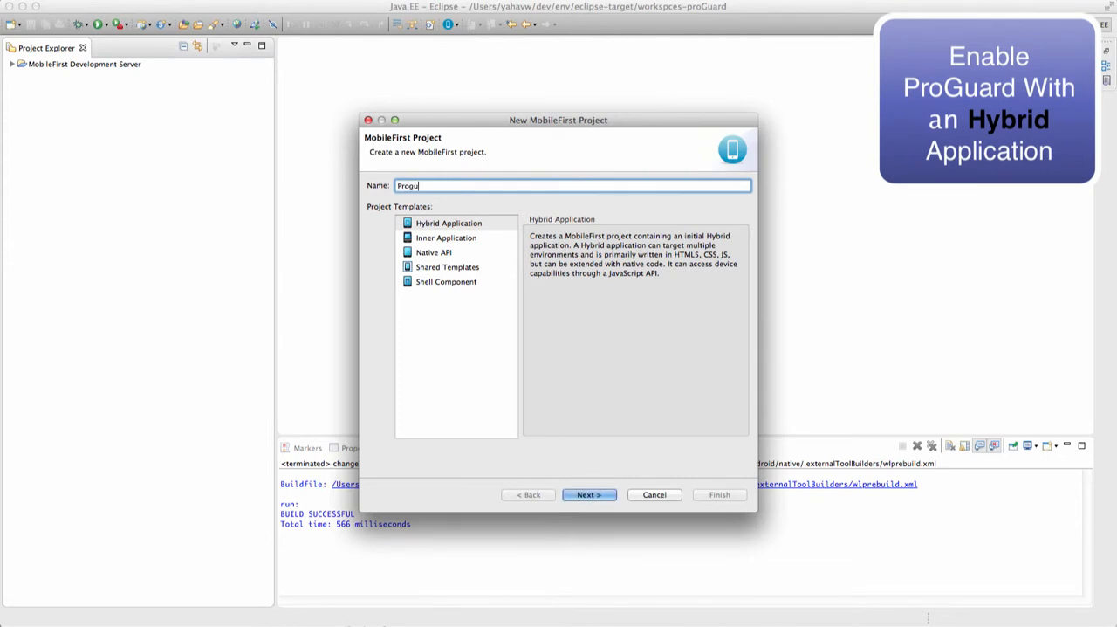
text(ard)
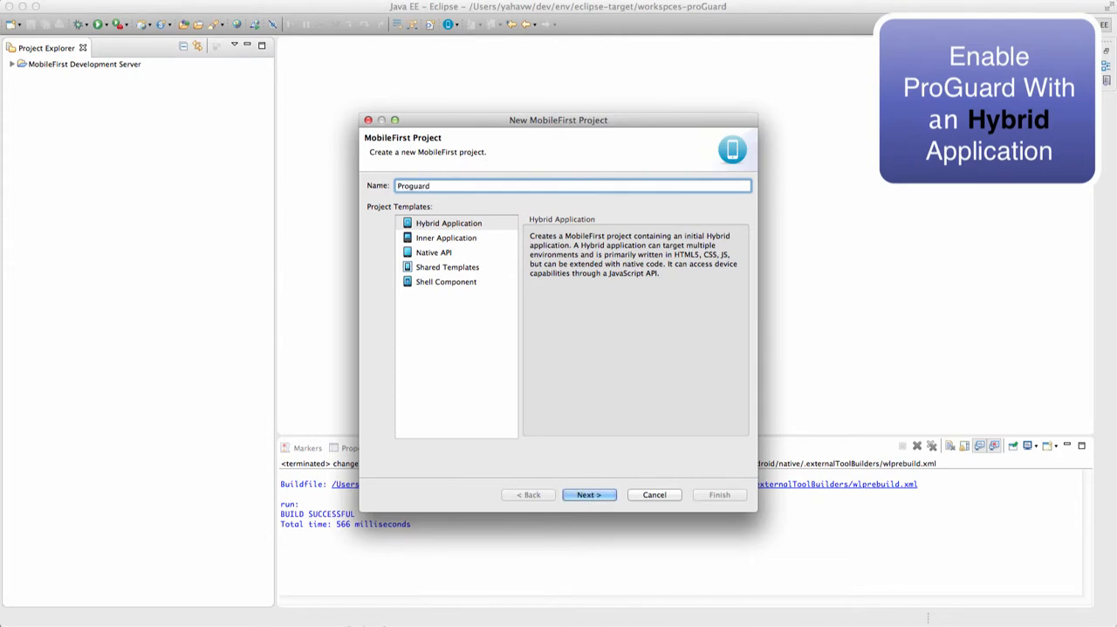
click(589, 494)
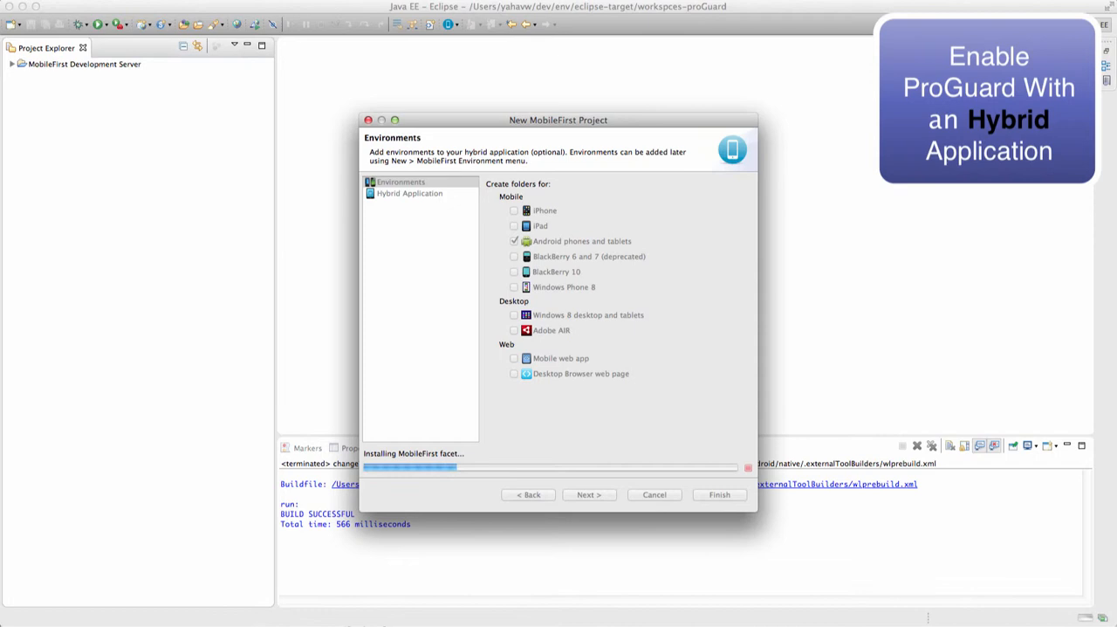
click(719, 494)
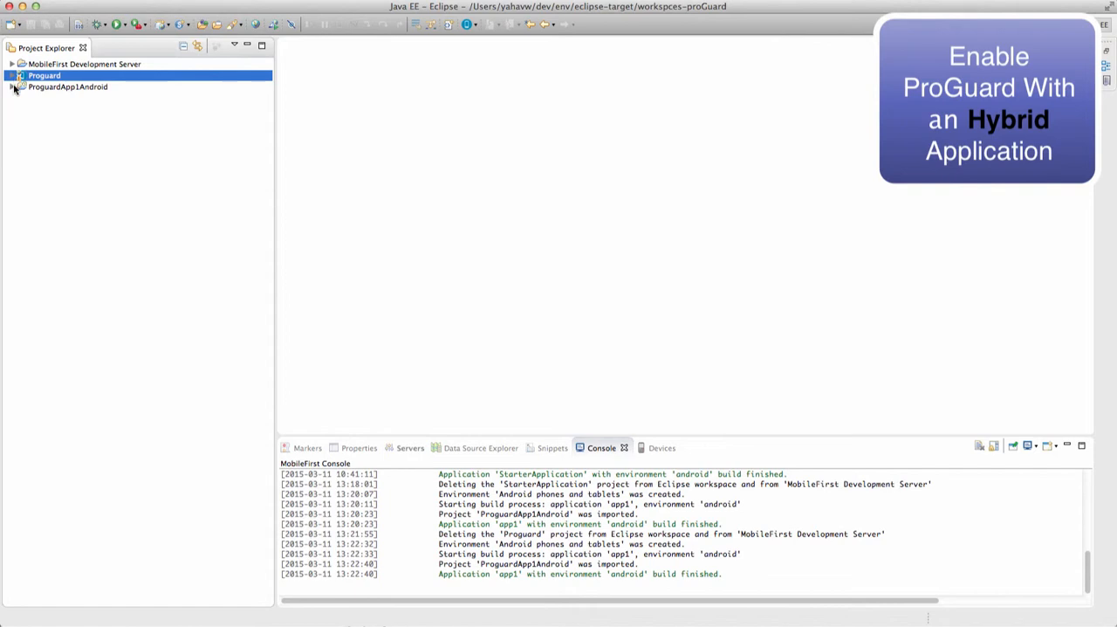
Step: Open ProguardApp1Android's proguard-project.txt in the editor
click(21, 88)
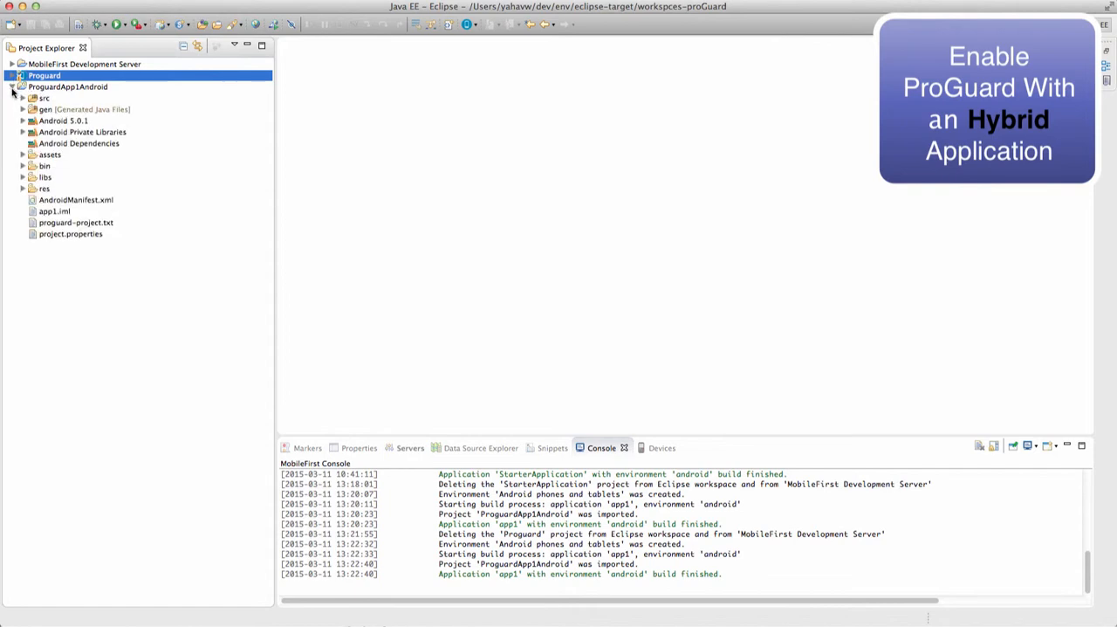
click(76, 221)
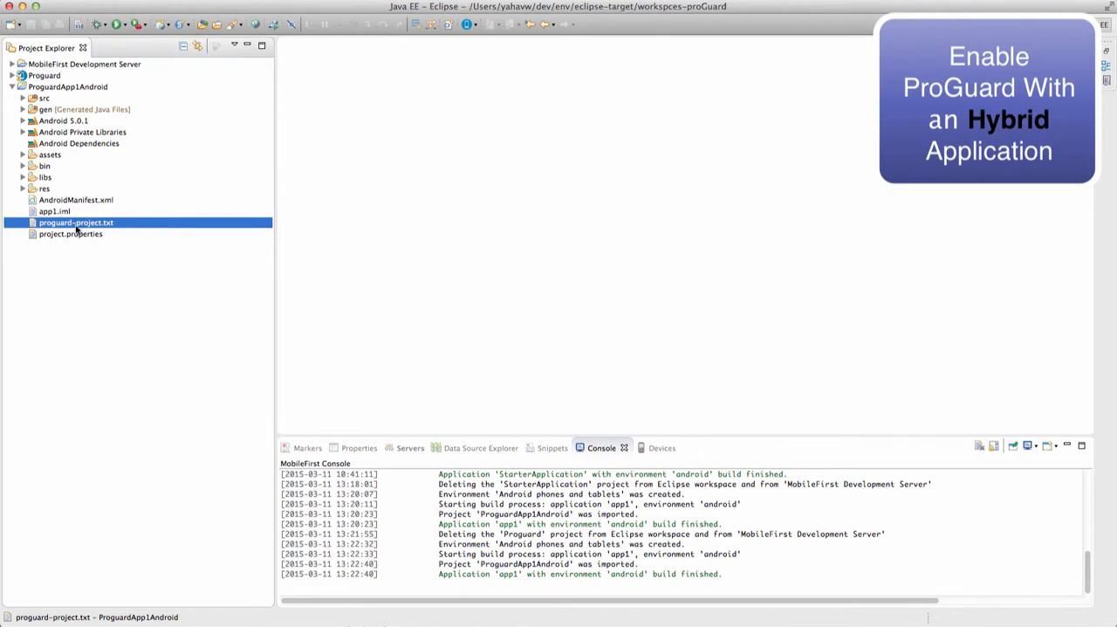
double_click(75, 221)
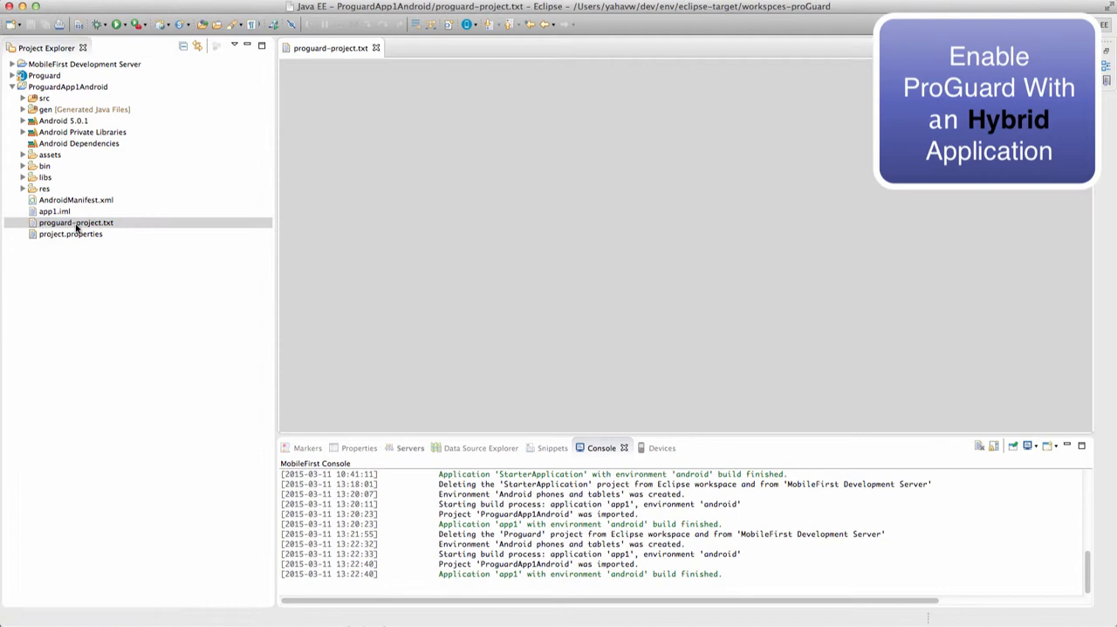
double_click(77, 224)
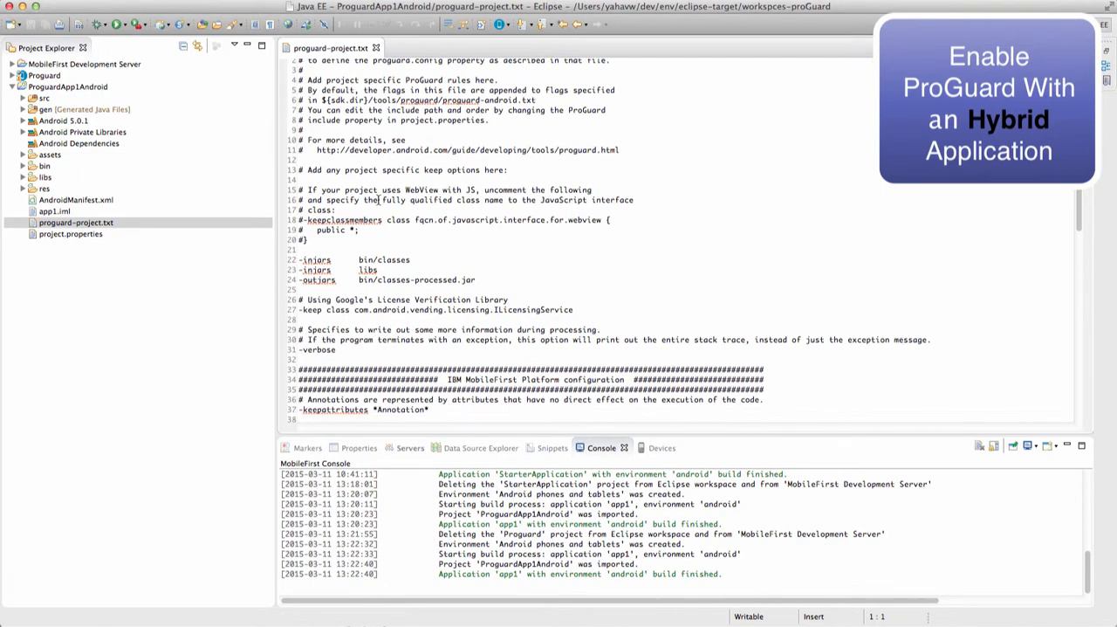
Step: Scroll through the MobileFirst-specific ProGuard keep rules in proguard-project.txt
scroll(down, 3)
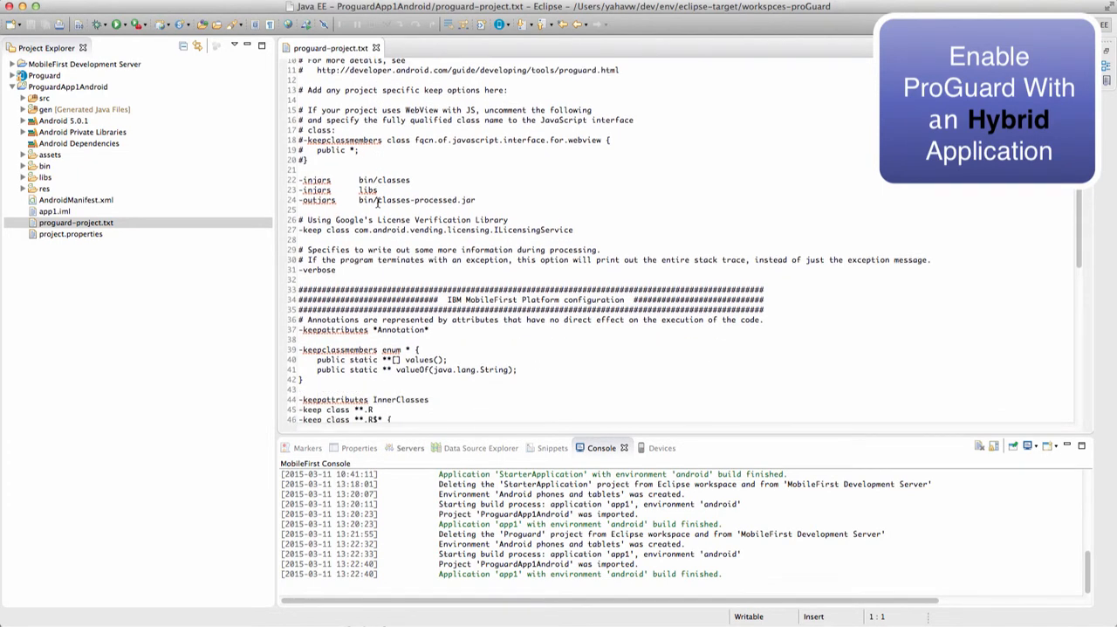
scroll(down, 3)
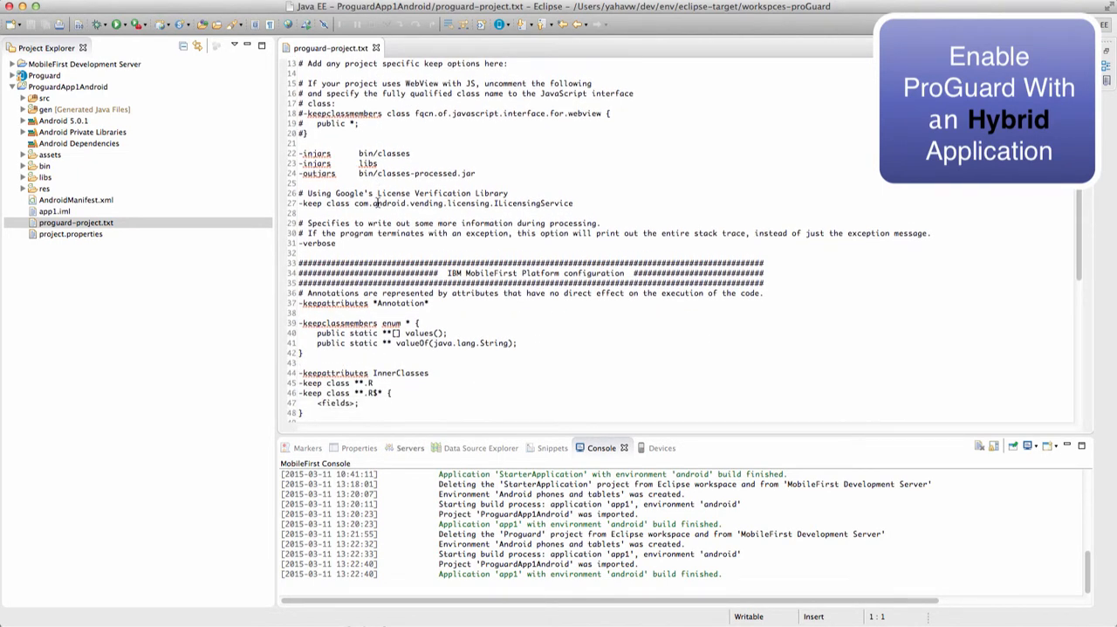
scroll(down, 3)
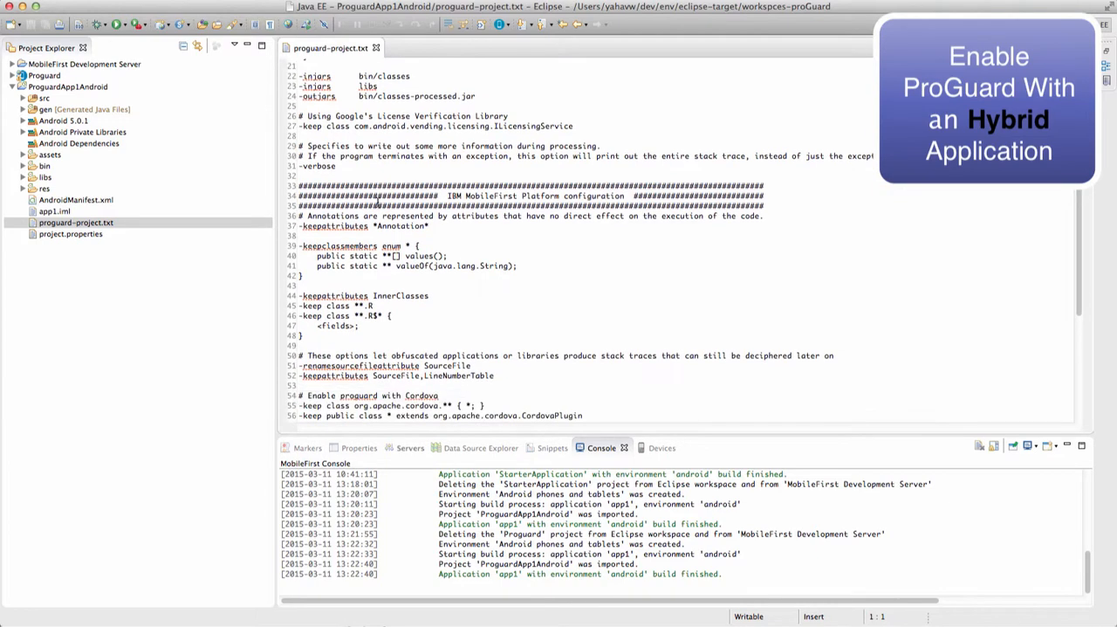
scroll(down, 3)
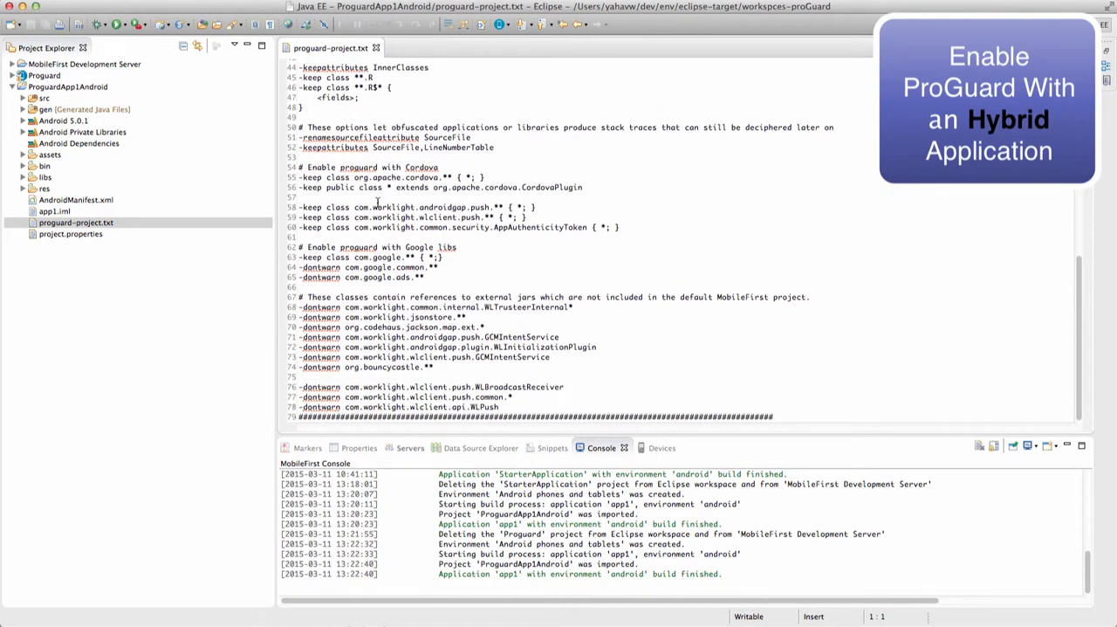
scroll(up, 3)
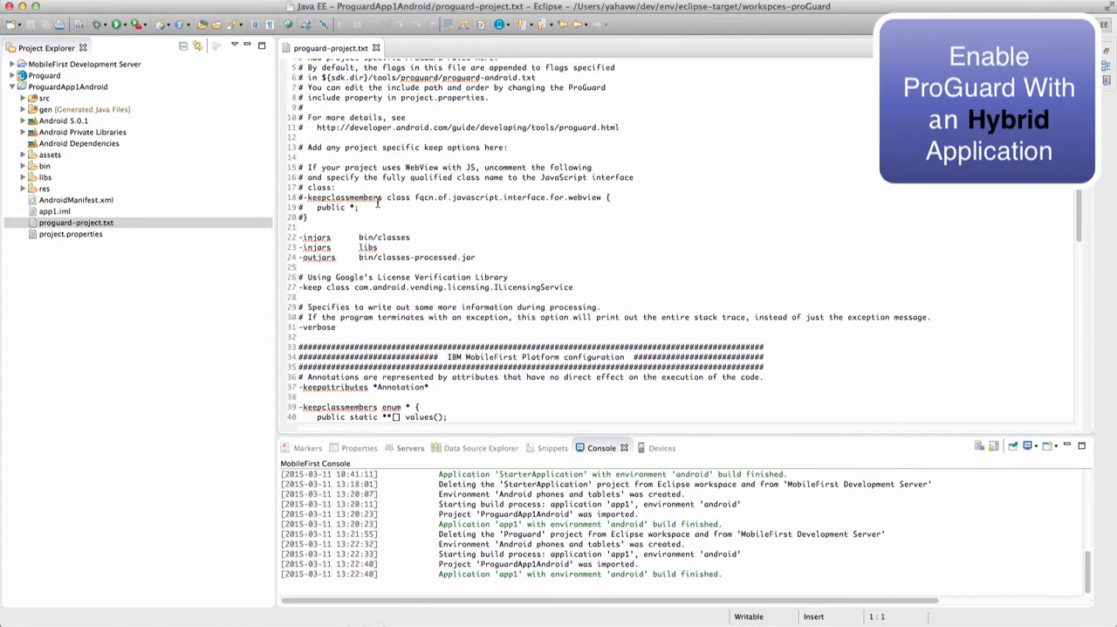
scroll(up, 3)
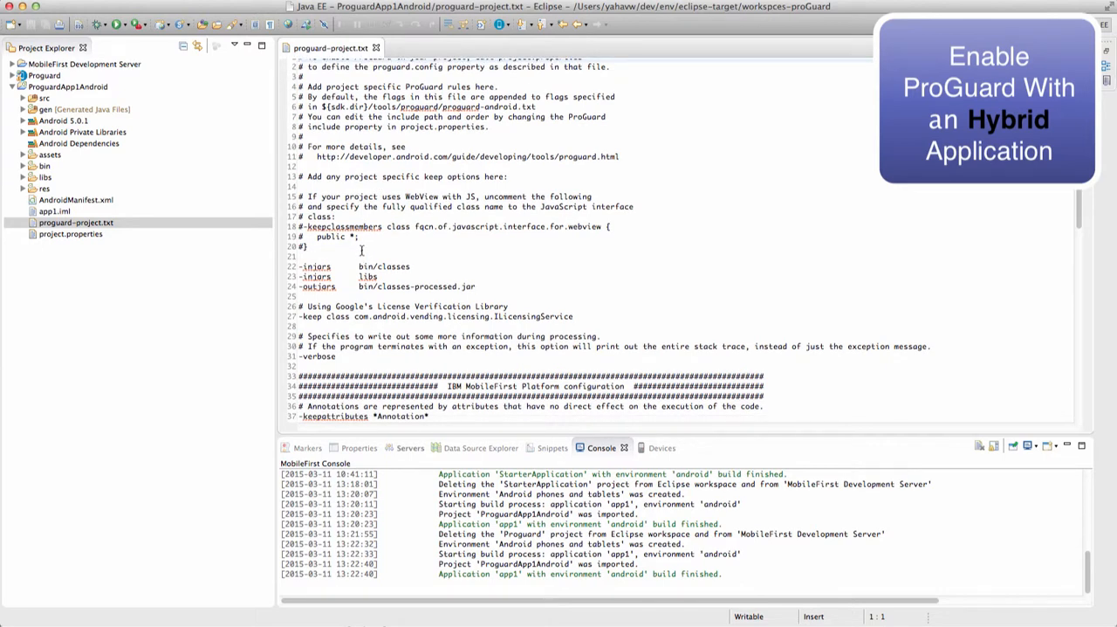
scroll(down, 3)
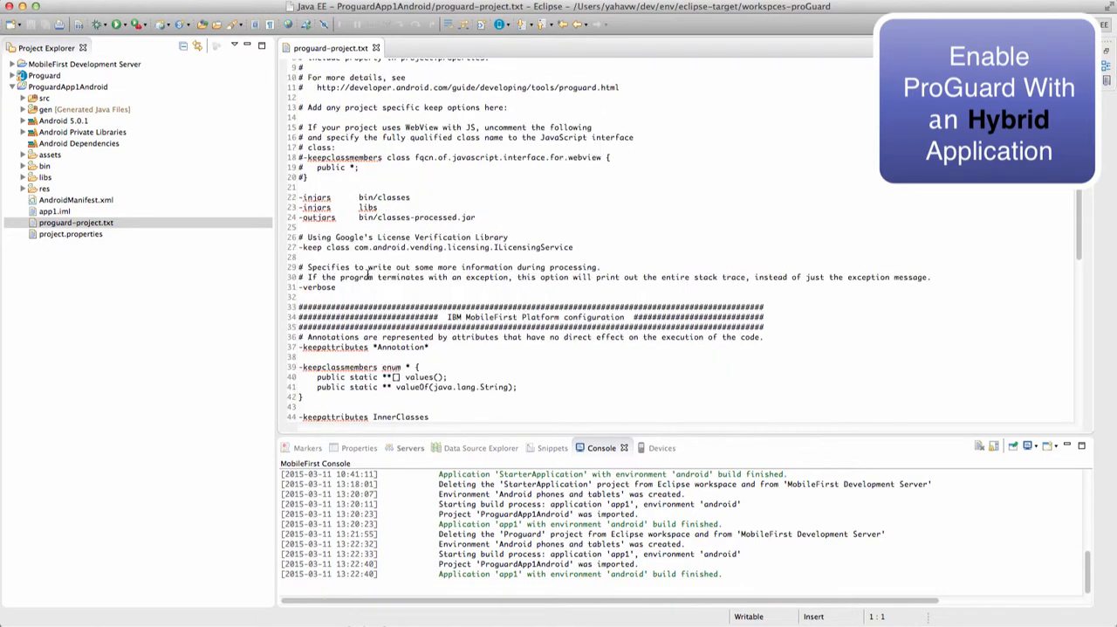
scroll(up, 3)
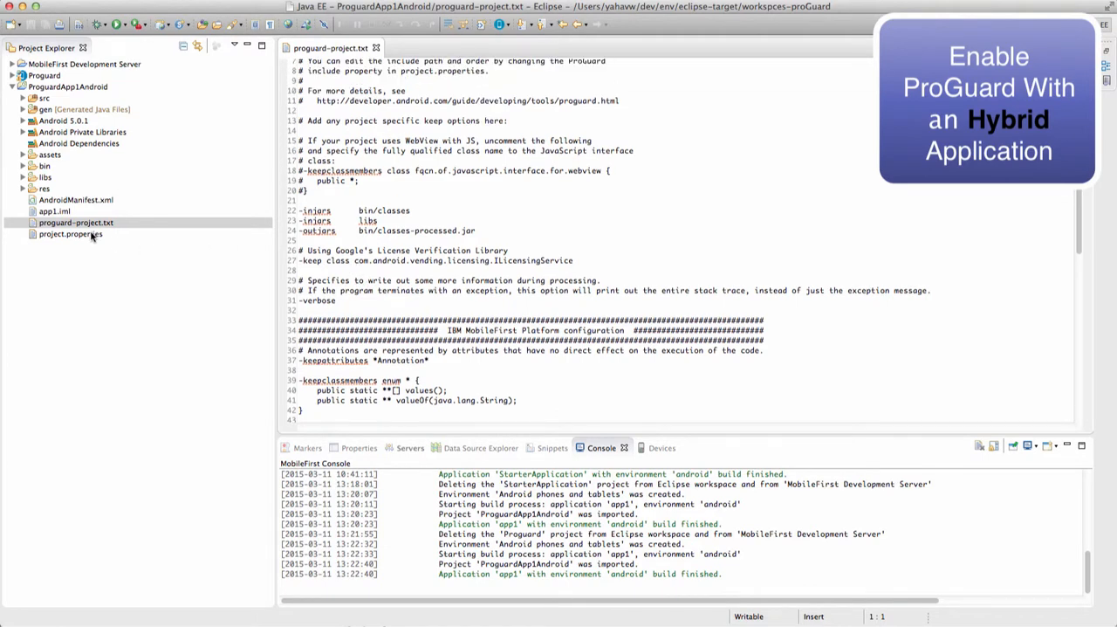
click(70, 234)
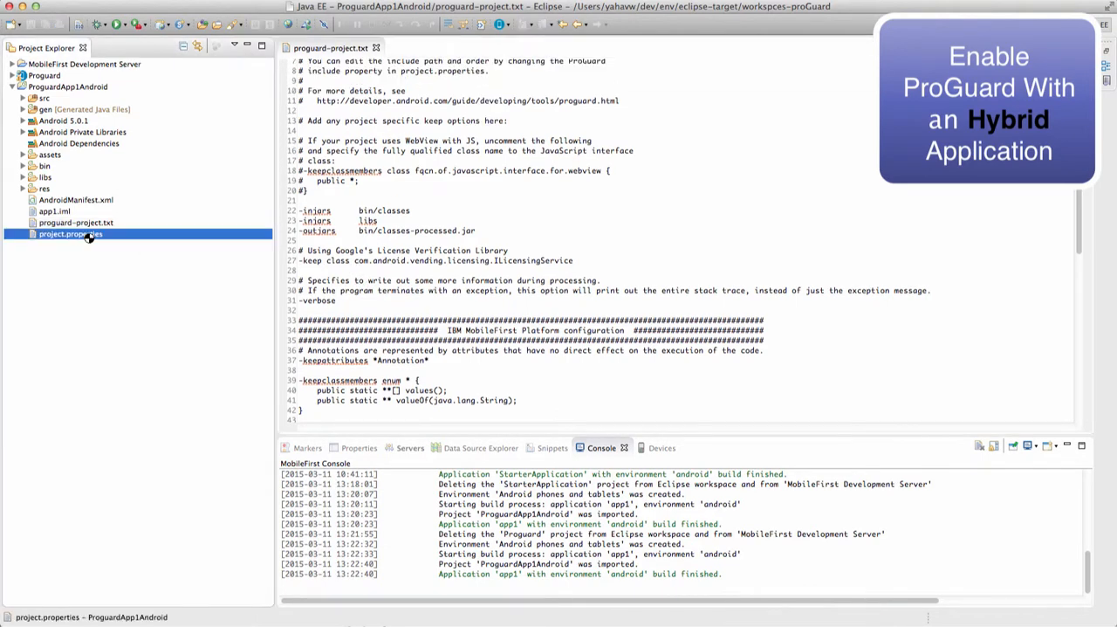
Step: Open project.properties with the proguard.config=proguard-project.txt line enabled
double_click(70, 234)
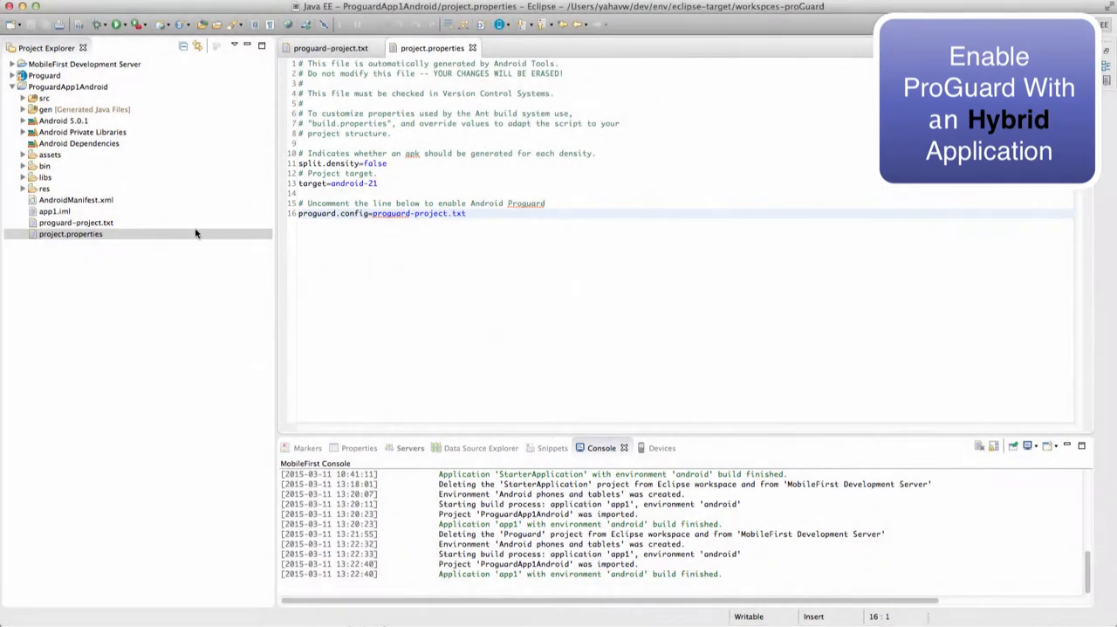
mouse_move(129, 279)
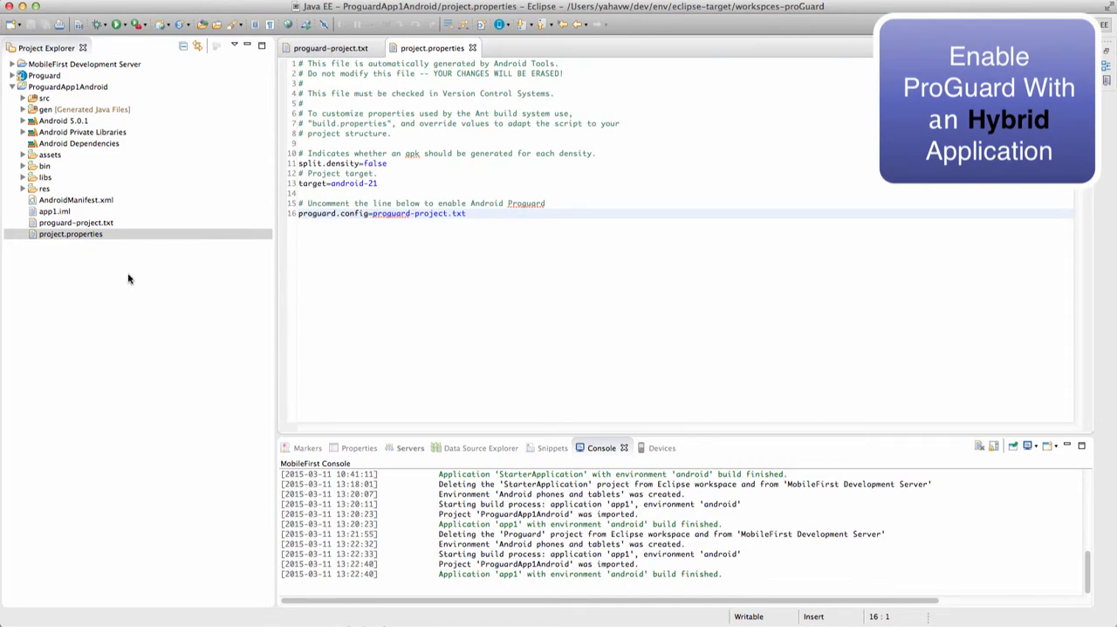
click(66, 87)
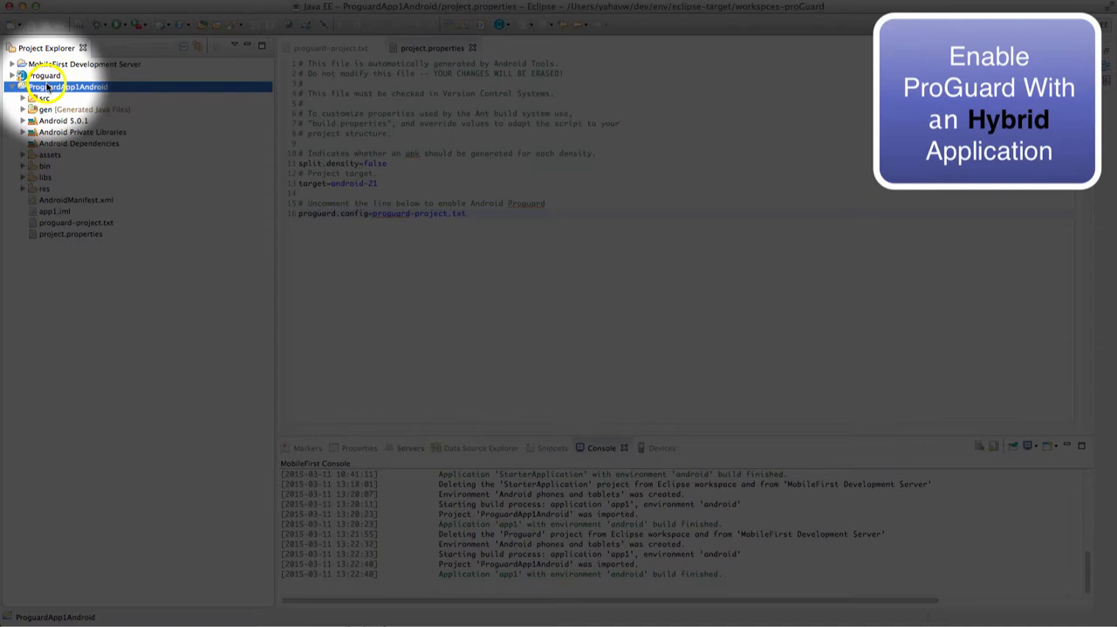
Step: Start Export Signed Application Package for ProguardApp1Android using the existing keystore
right_click(66, 87)
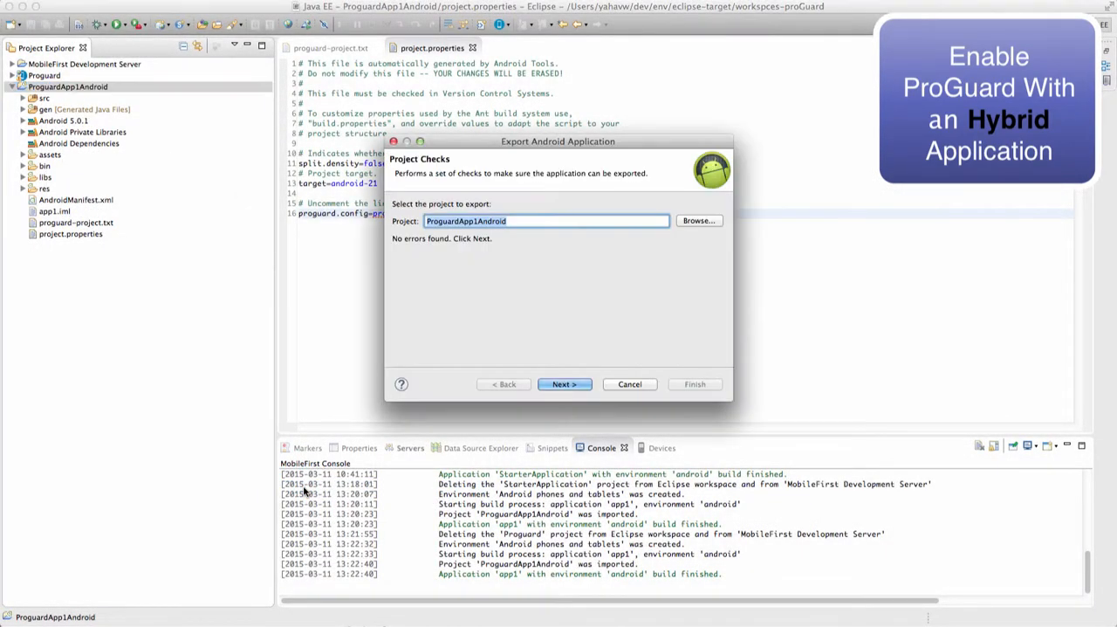
click(564, 384)
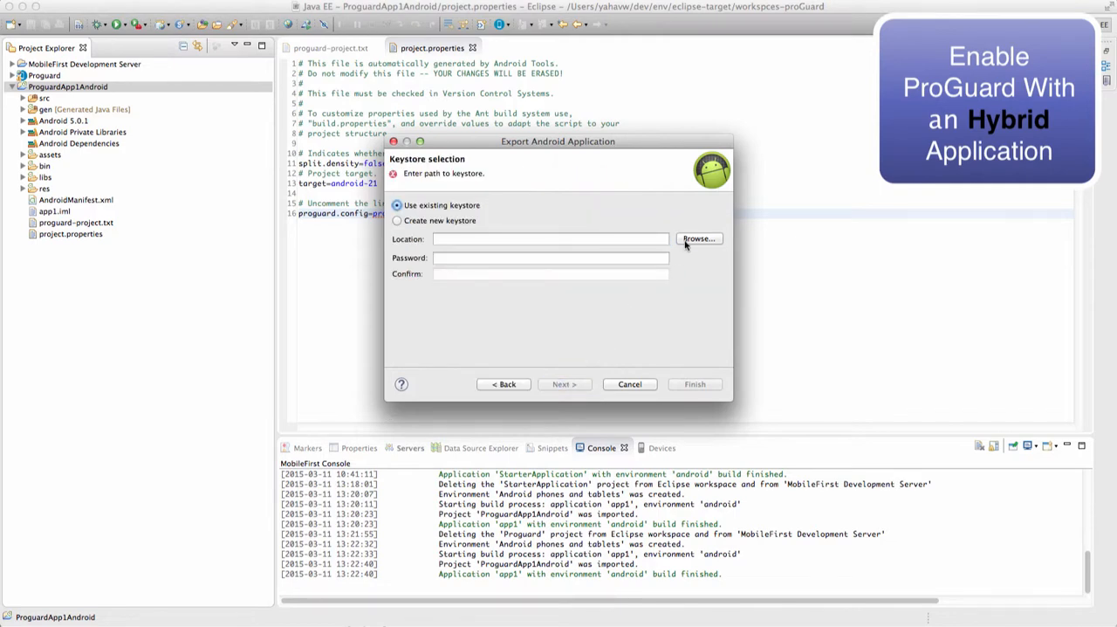
click(698, 237)
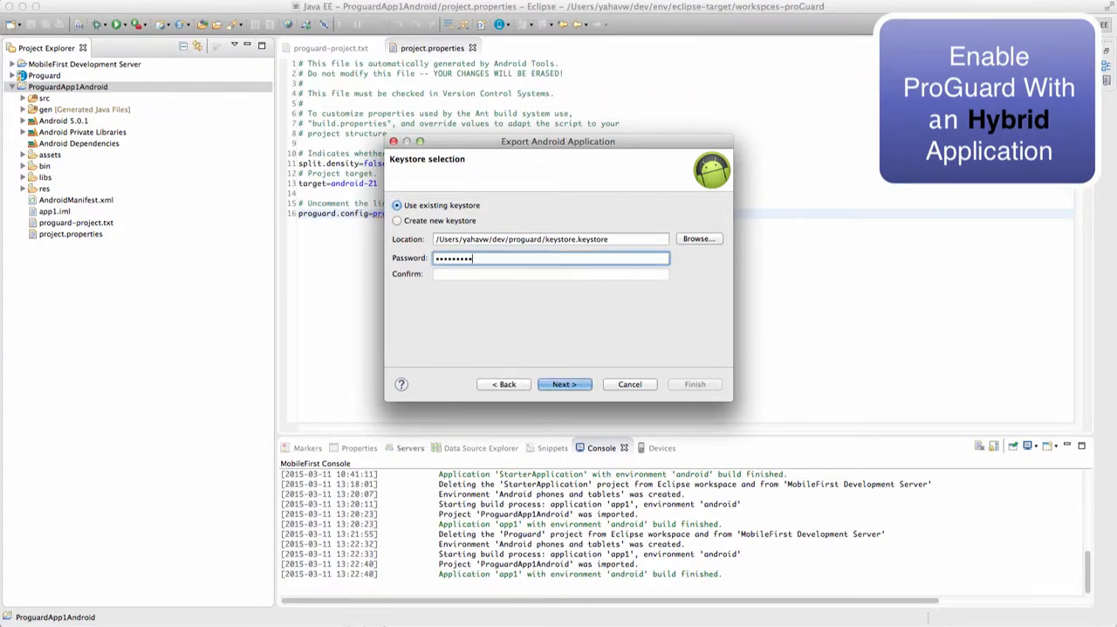
click(564, 384)
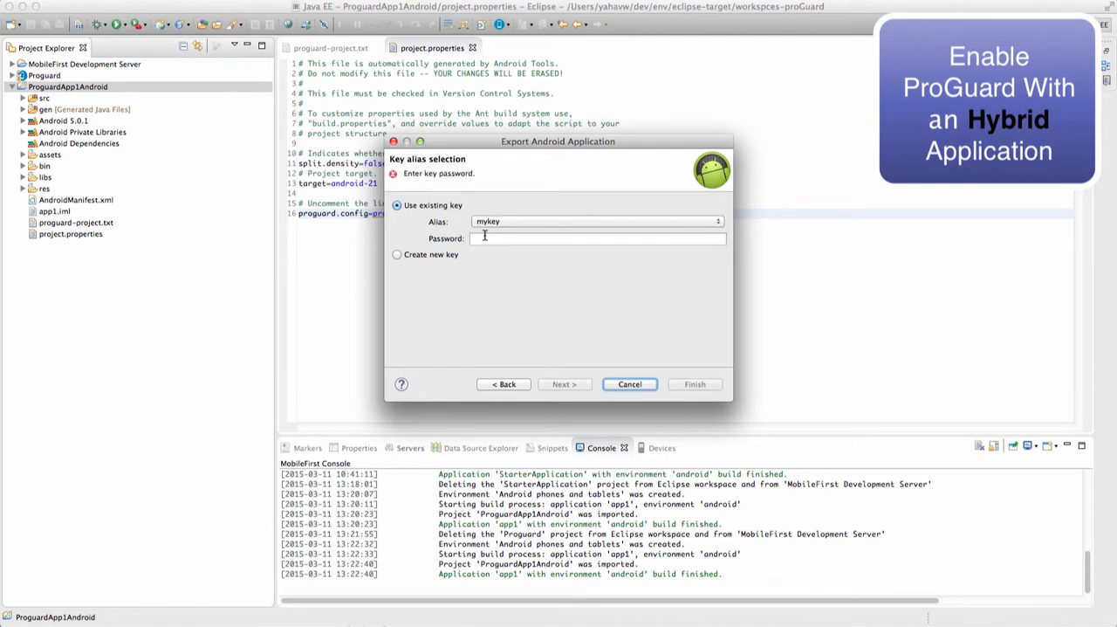
Step: Sign with key mykey and export the APK as ProguardApp1Android.apk
click(564, 384)
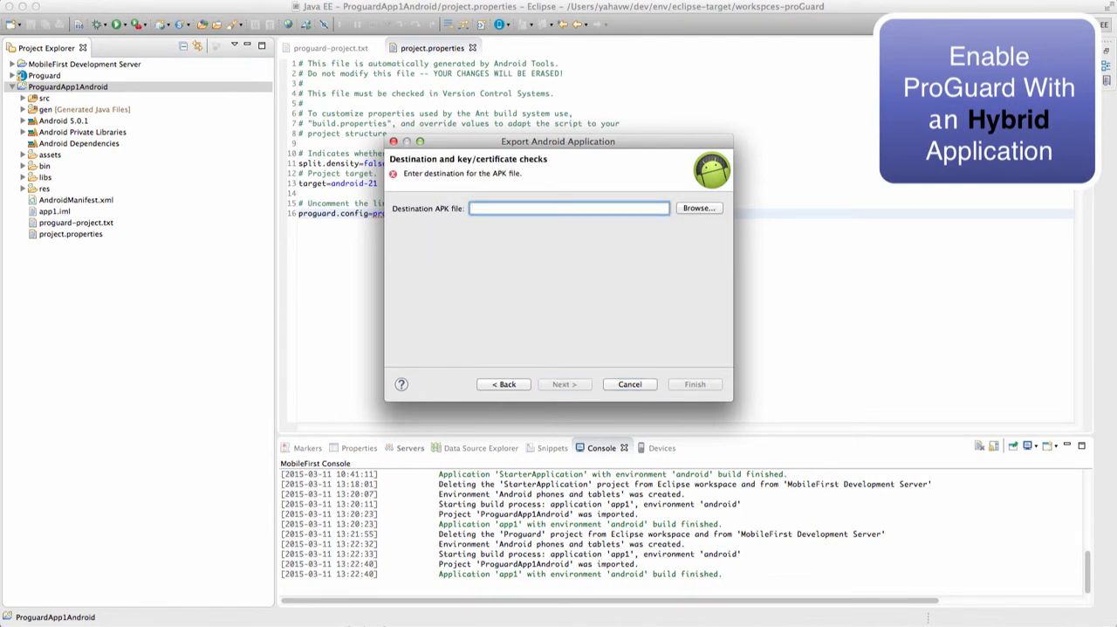
click(698, 208)
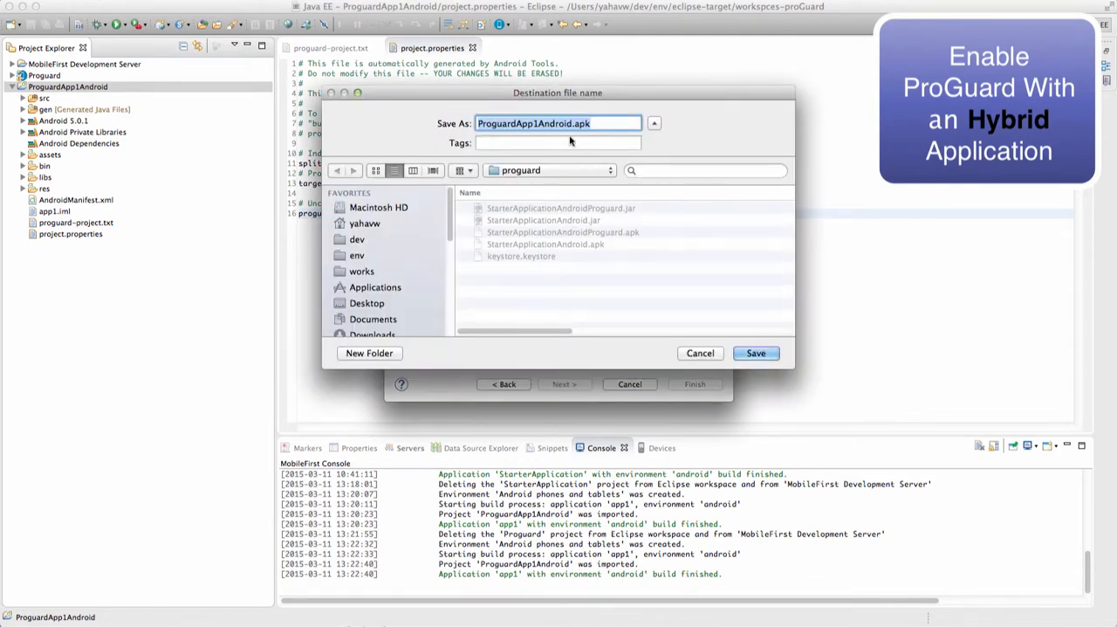
click(755, 353)
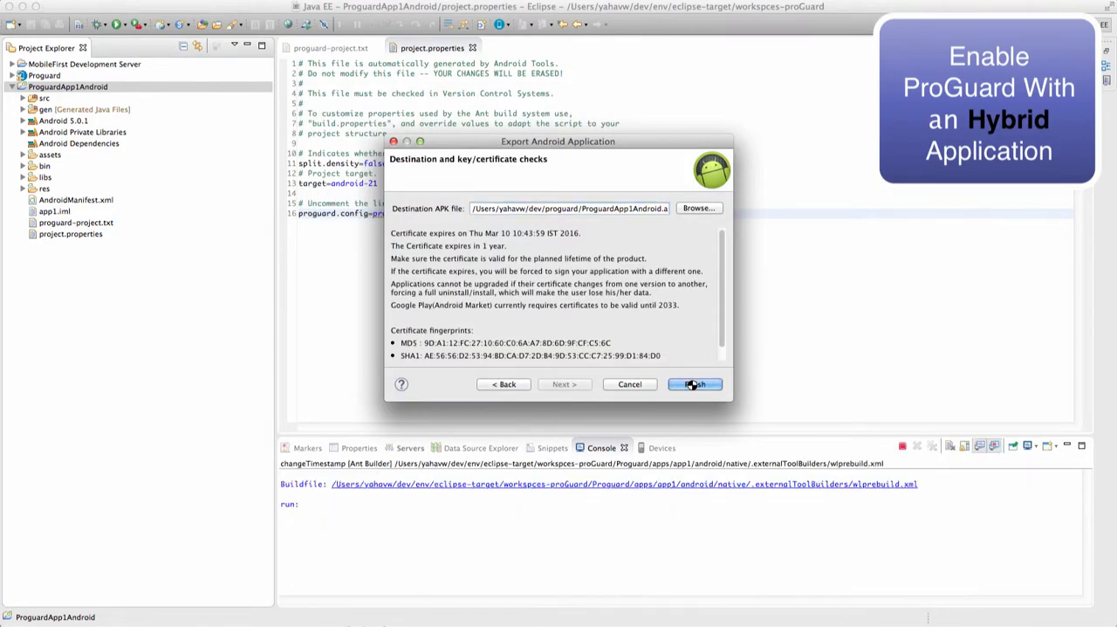
click(695, 384)
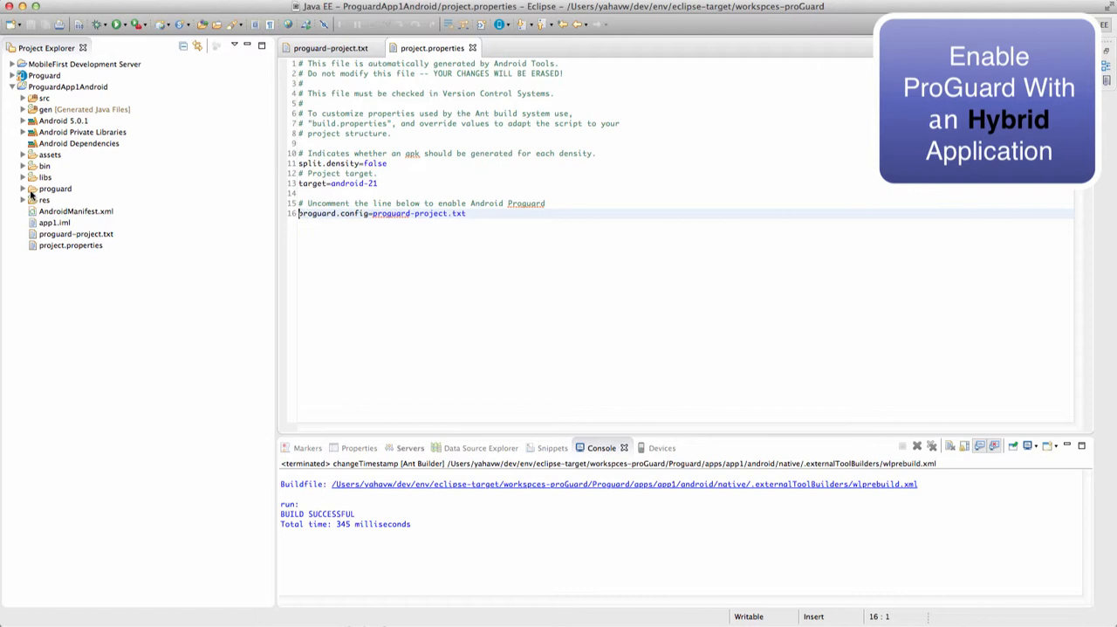
Step: Open the proguard folder's mapping.txt and review the original-to-obfuscated name mappings
click(23, 189)
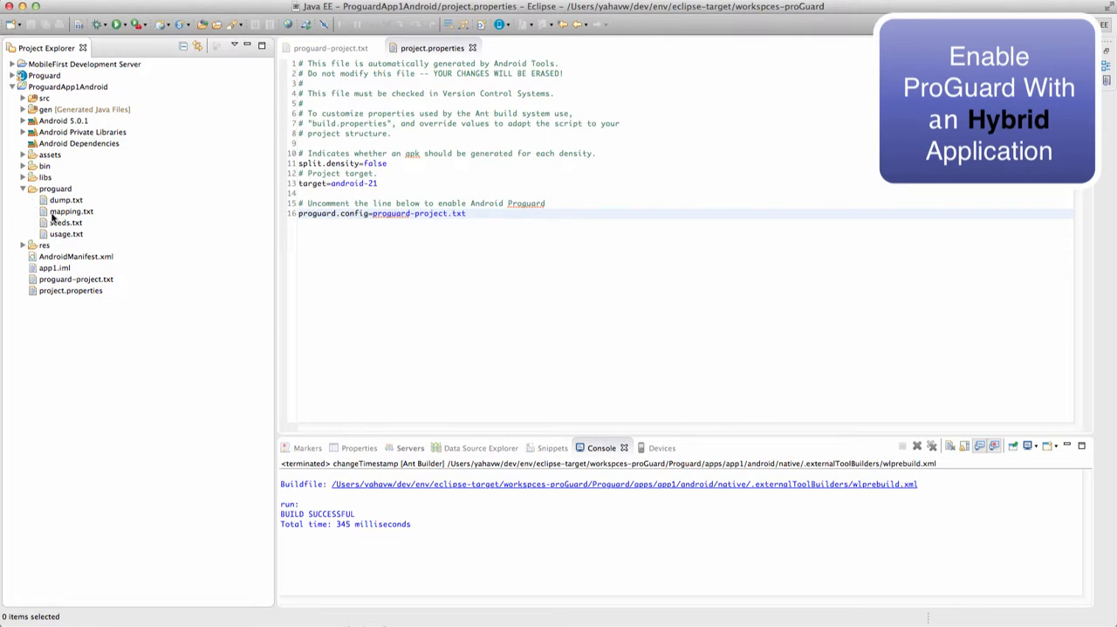
click(69, 210)
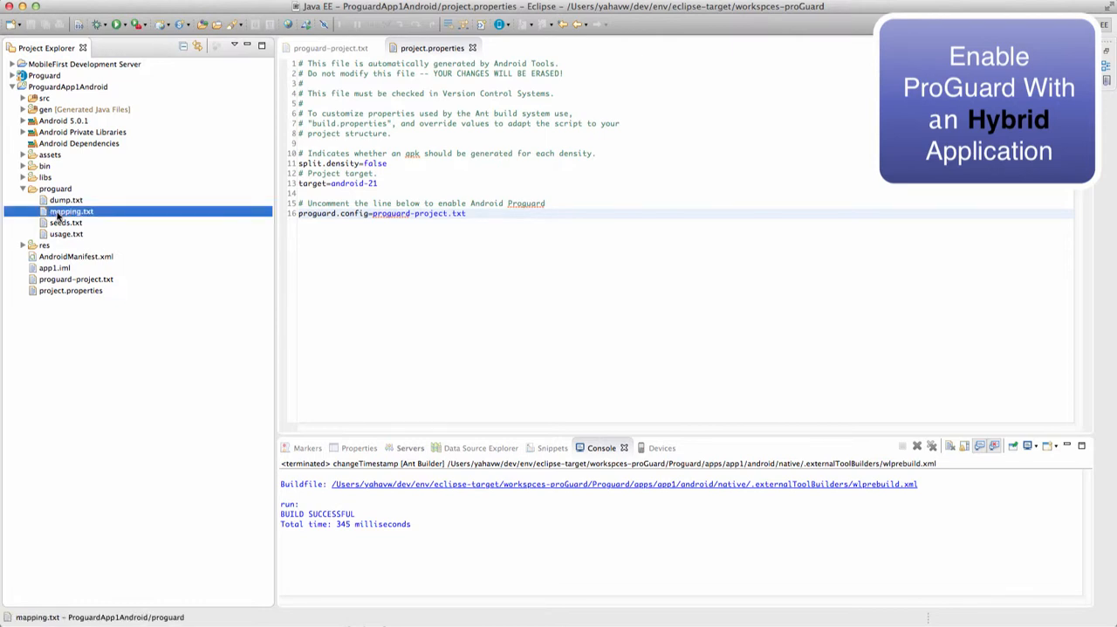
double_click(70, 211)
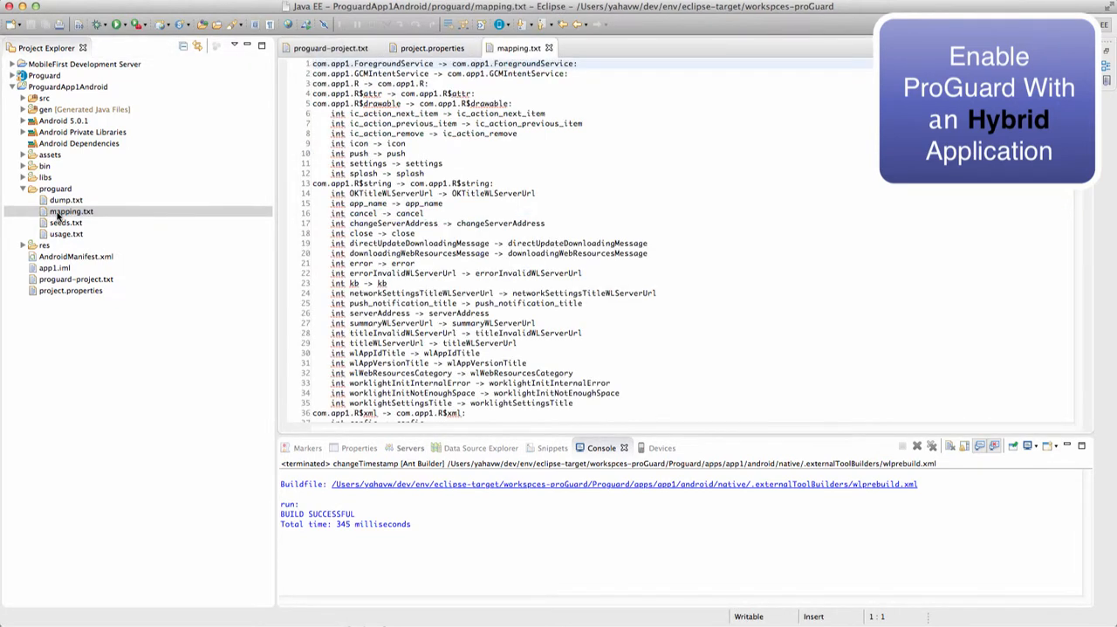
scroll(down, 3)
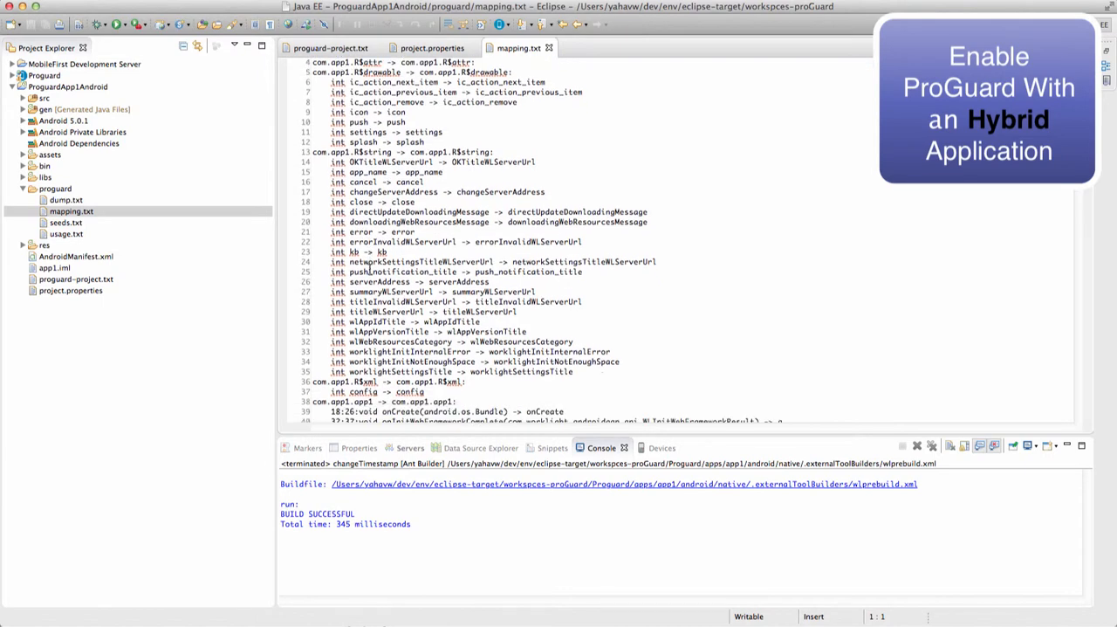
scroll(down, 3)
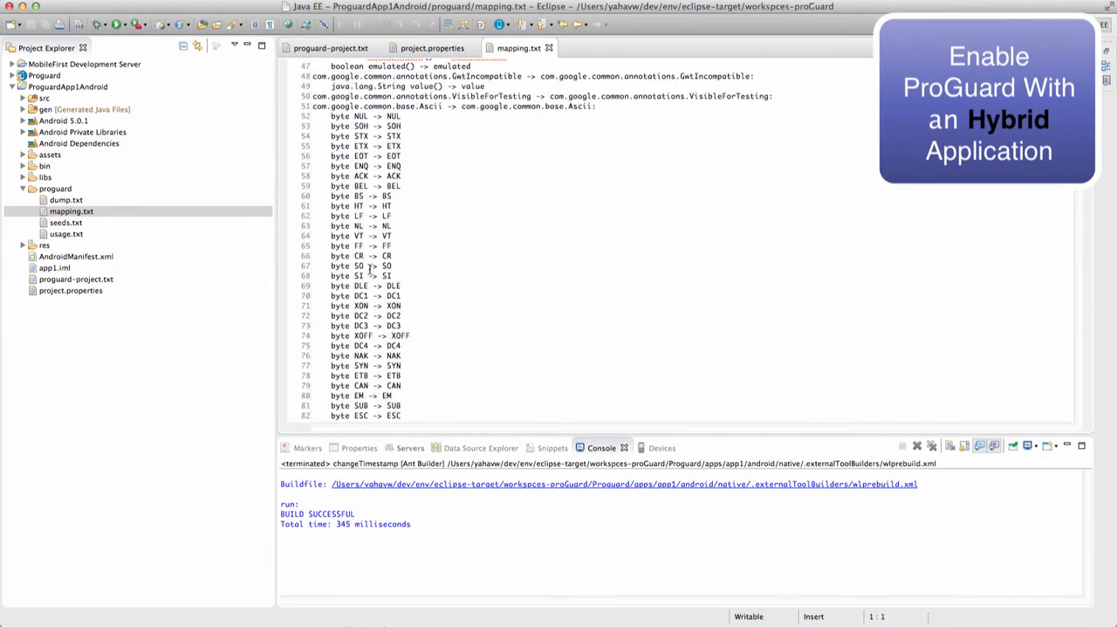
scroll(down, 3)
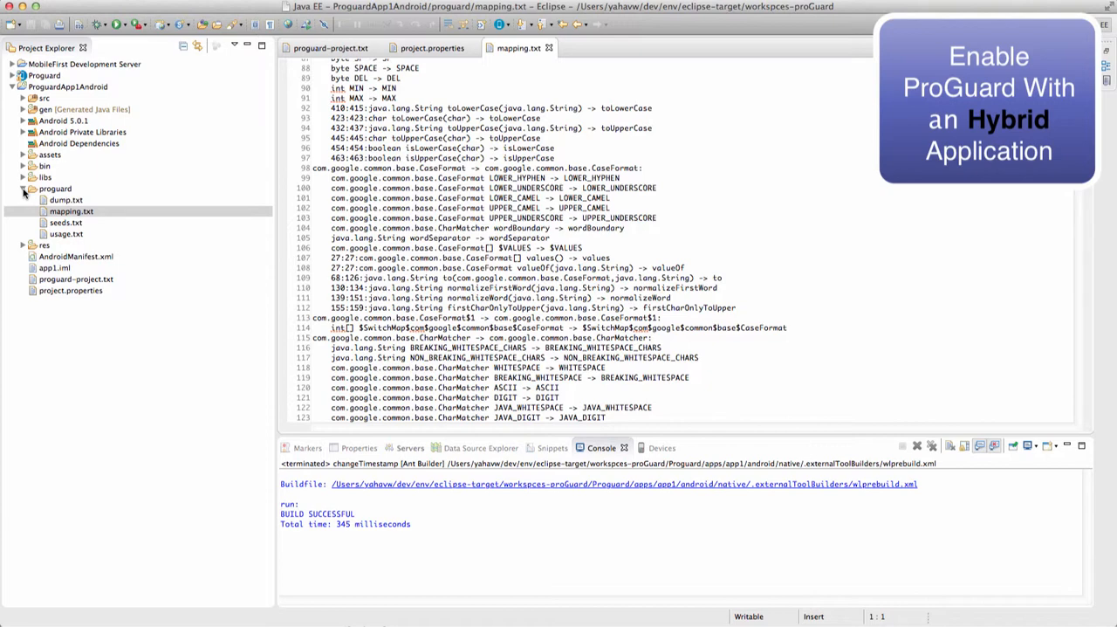
click(23, 187)
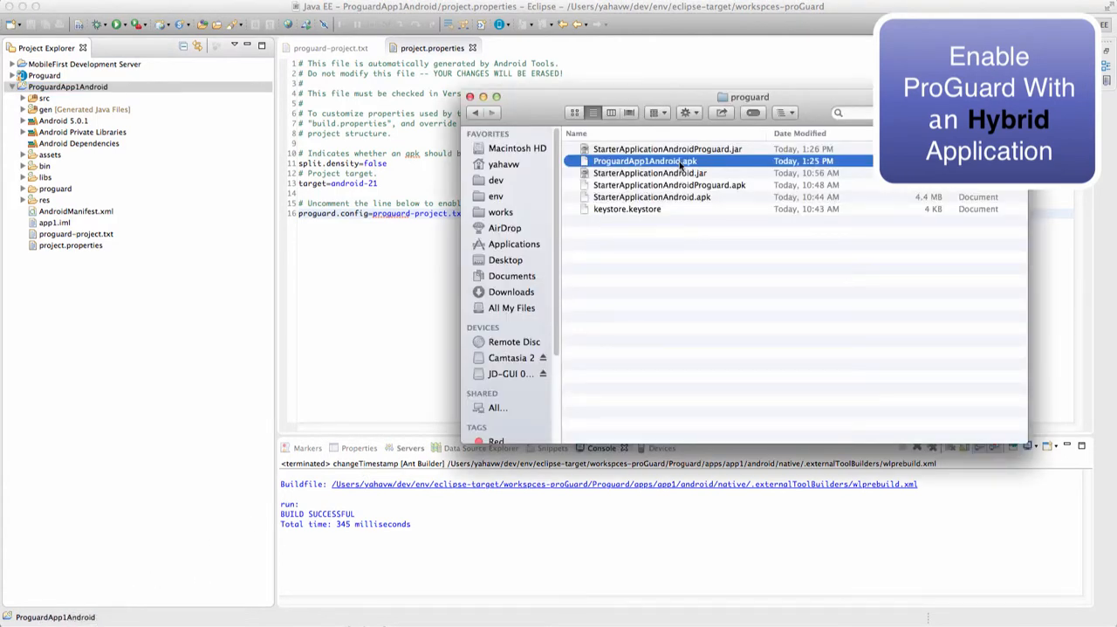
mouse_move(716, 166)
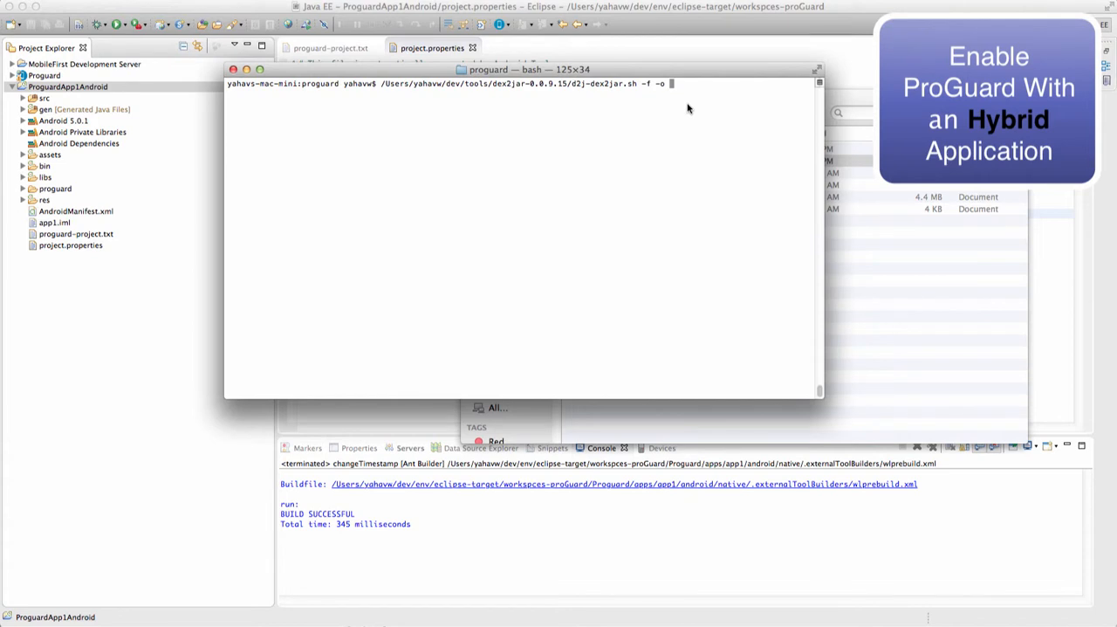
Step: Run d2j-dex2jar.sh on the exported APK with output named app1WithProguard.jar
text(app1)
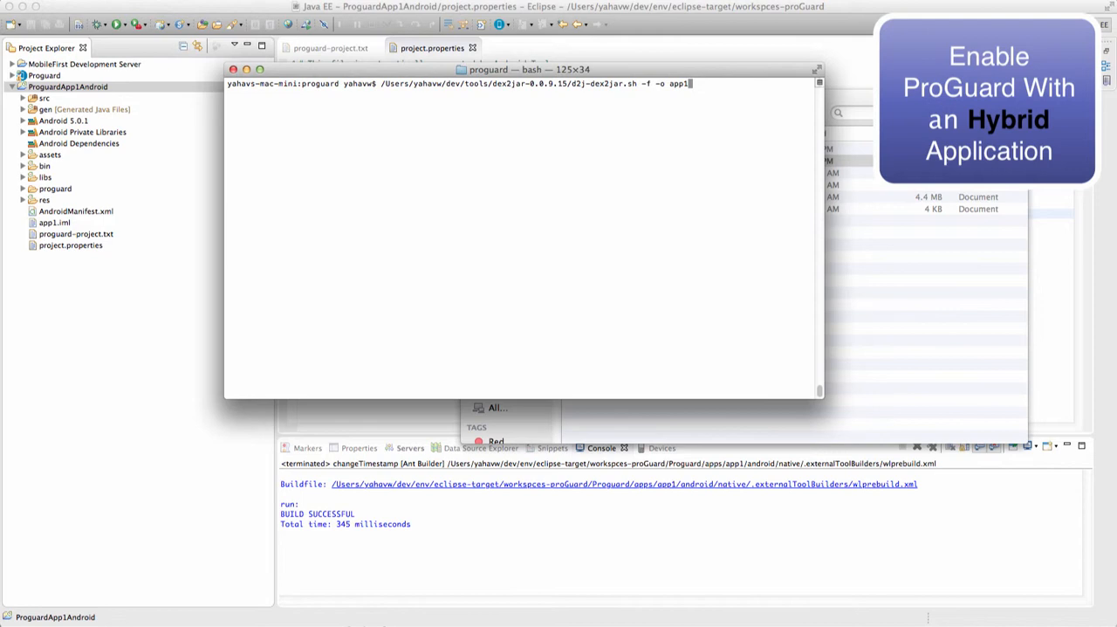
text(WithProguard)
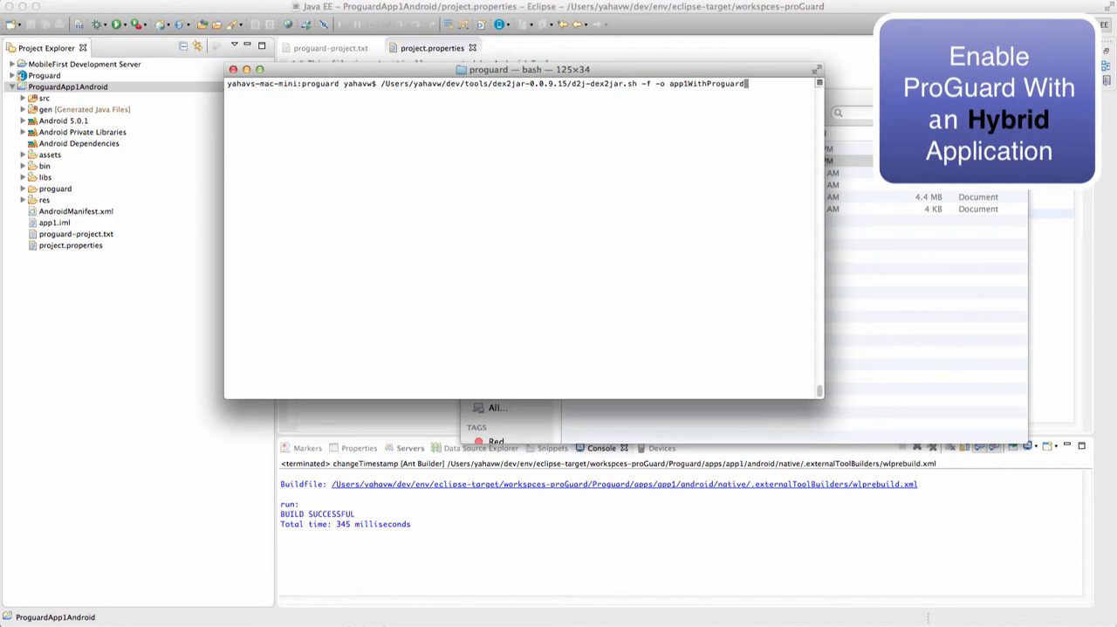
text(.jar)
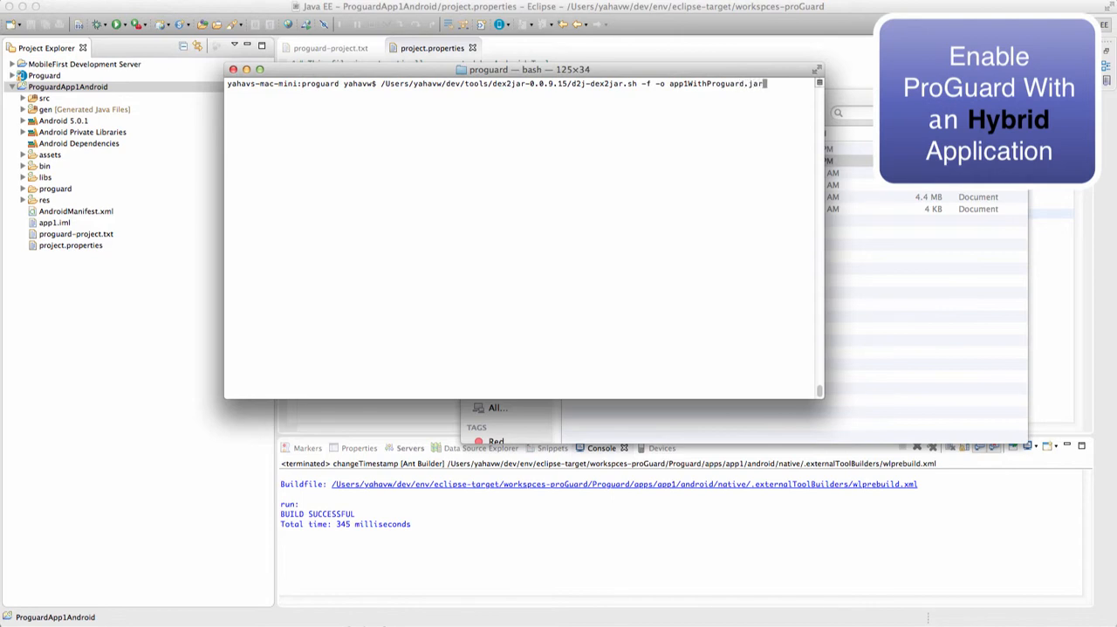
mouse_move(915, 234)
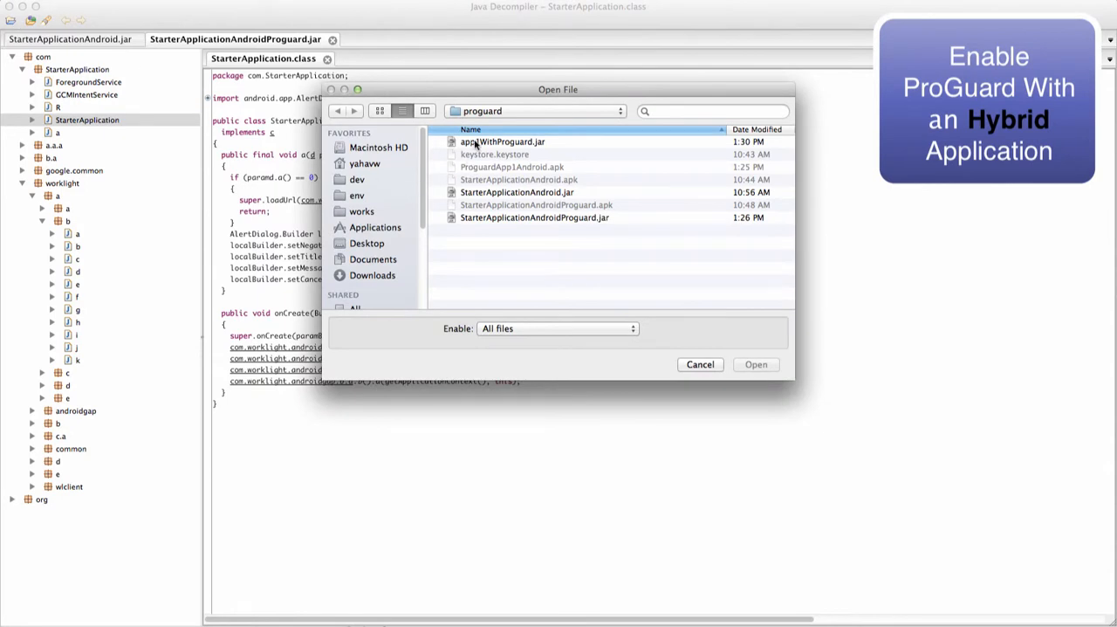
Step: Open app1WithProguard.jar, expand com > app1 and view the obfuscated class a's source
click(754, 363)
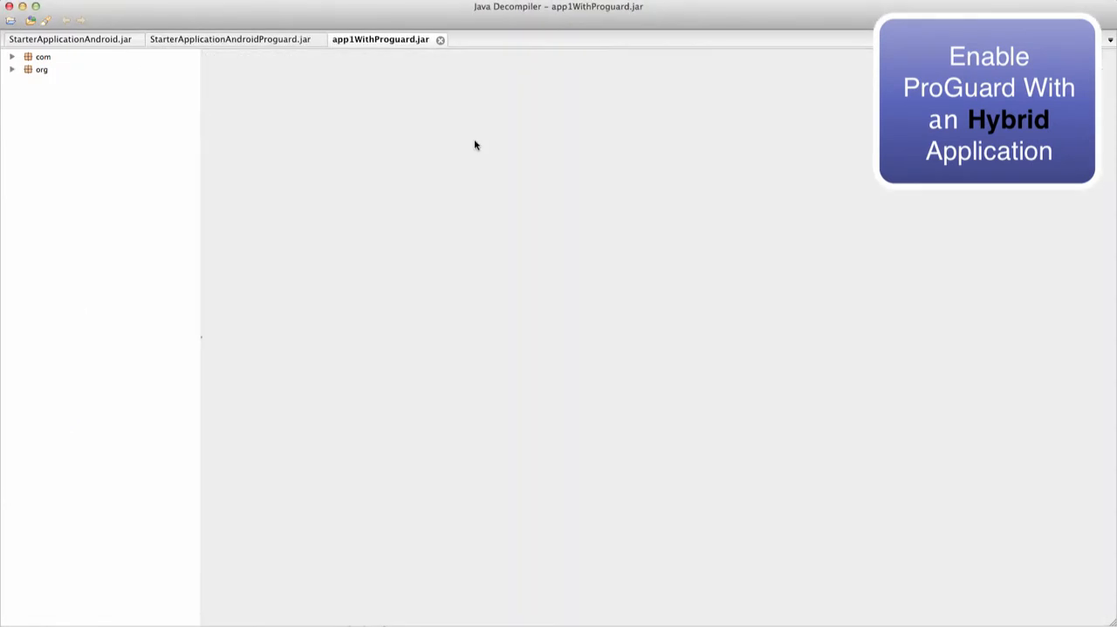
click(14, 55)
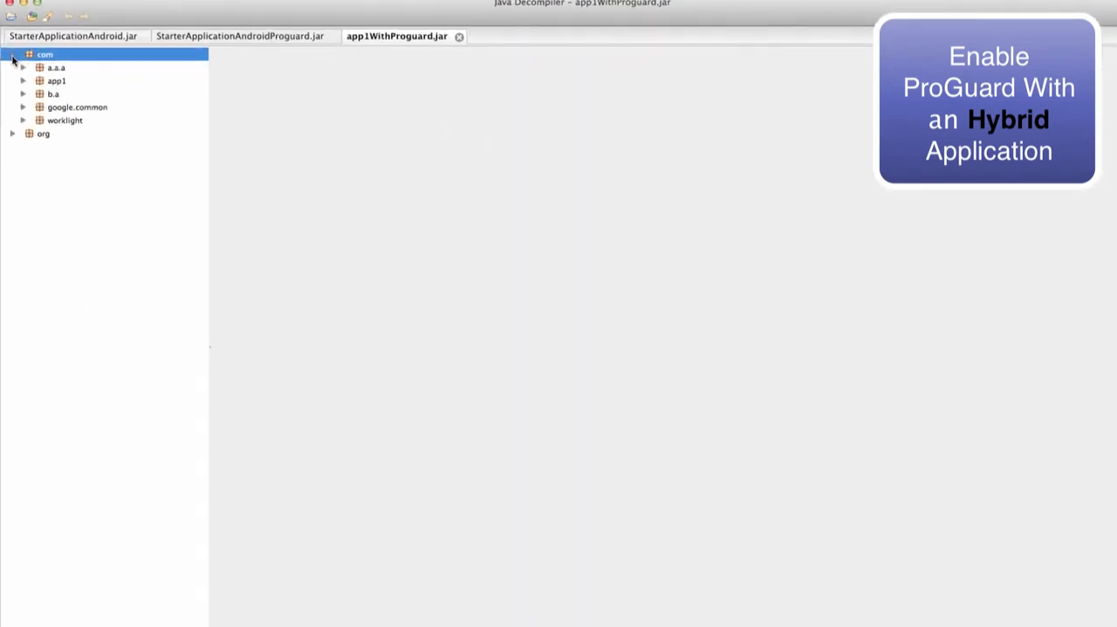
click(25, 66)
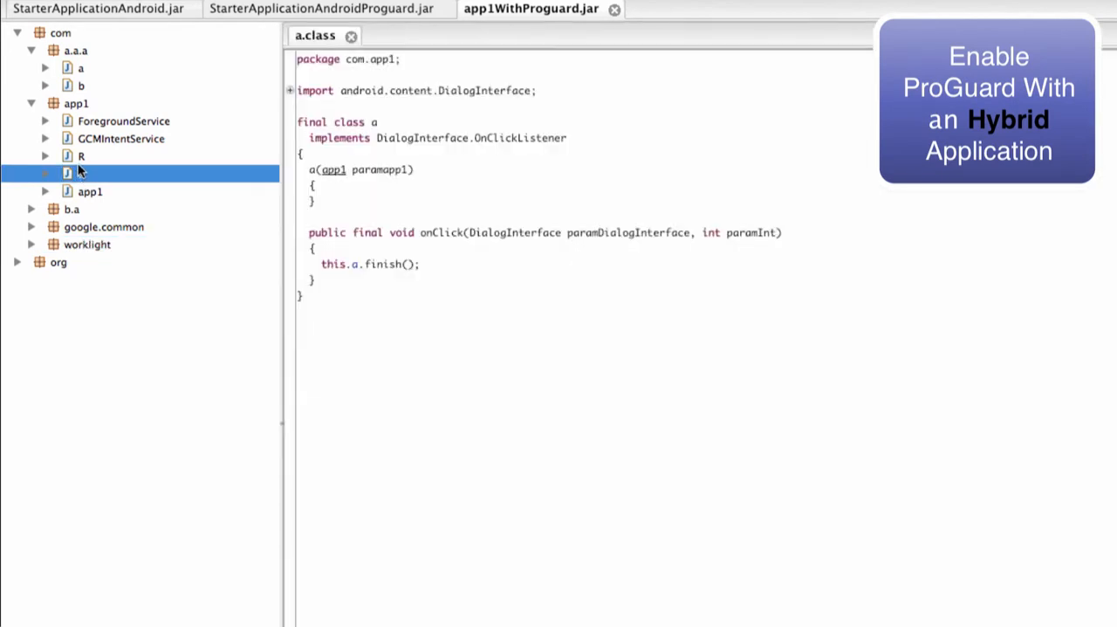
click(90, 192)
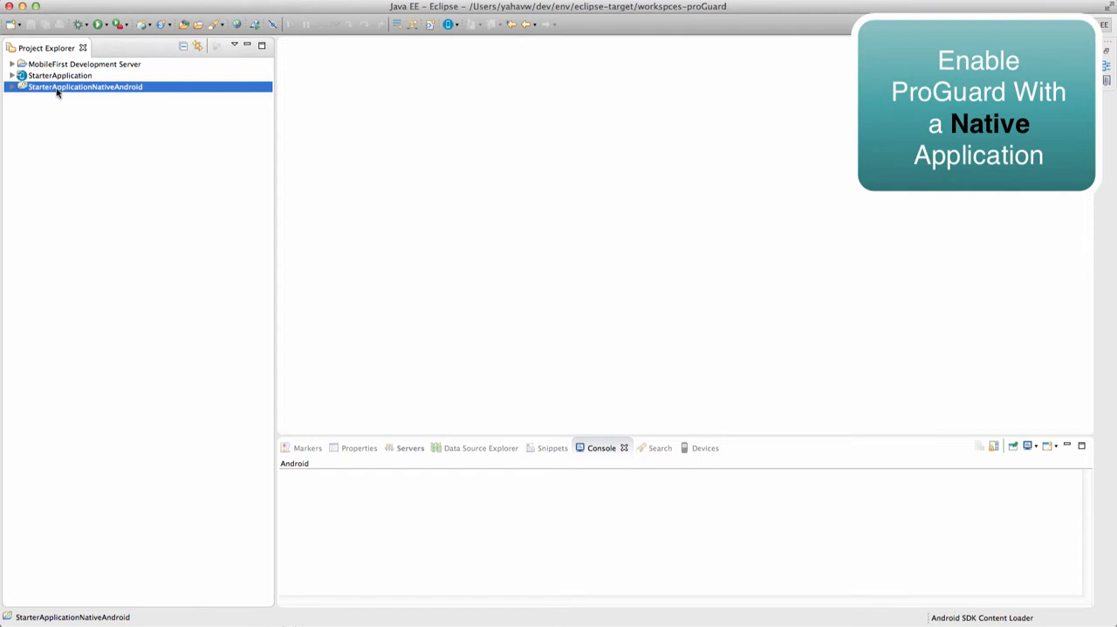
mouse_move(54, 77)
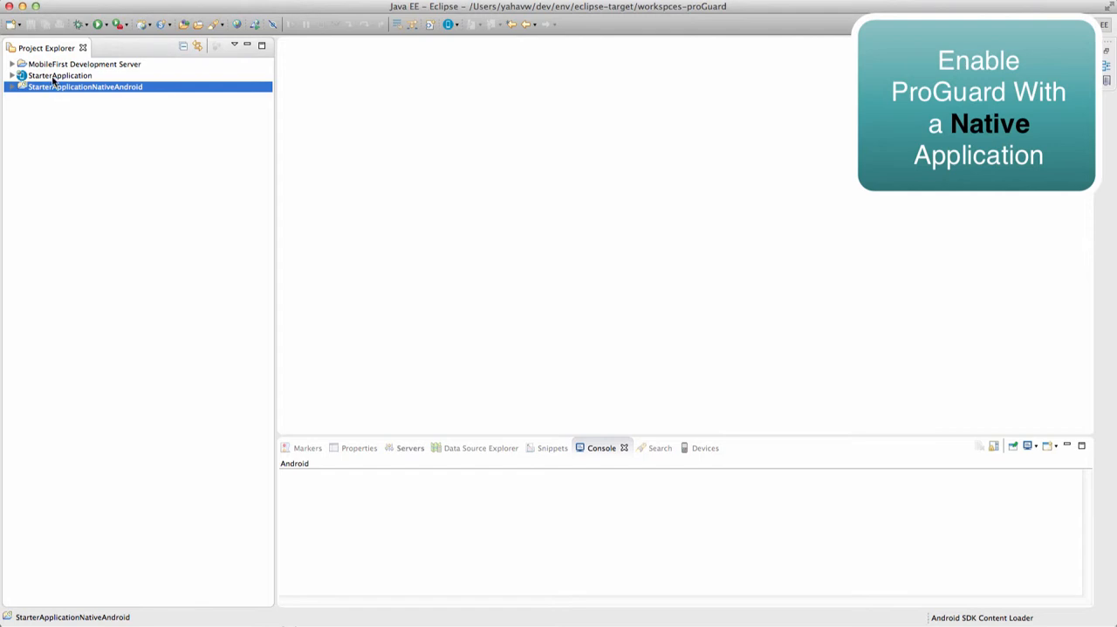
Step: Open the StarterApplicationNativeAndroid project's ProGuard configuration file
click(60, 75)
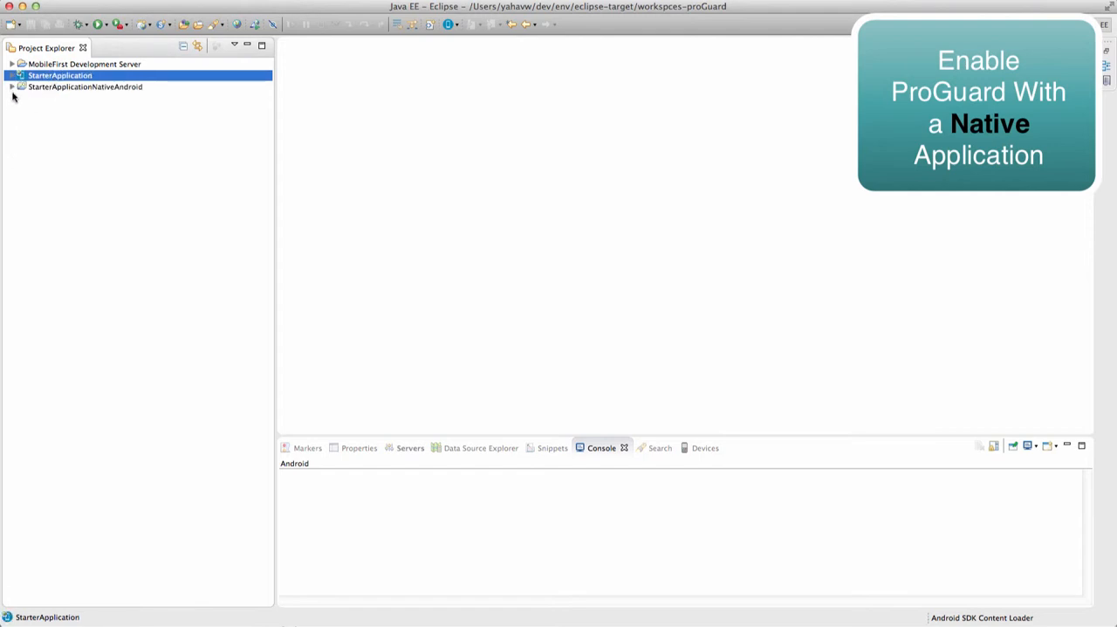
click(14, 87)
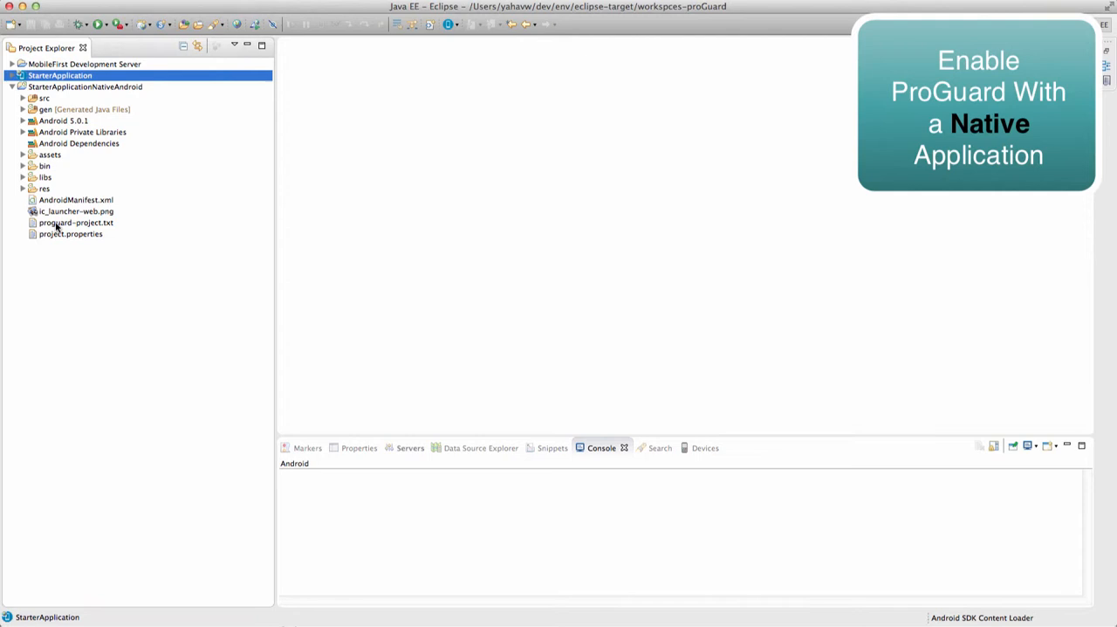
double_click(75, 222)
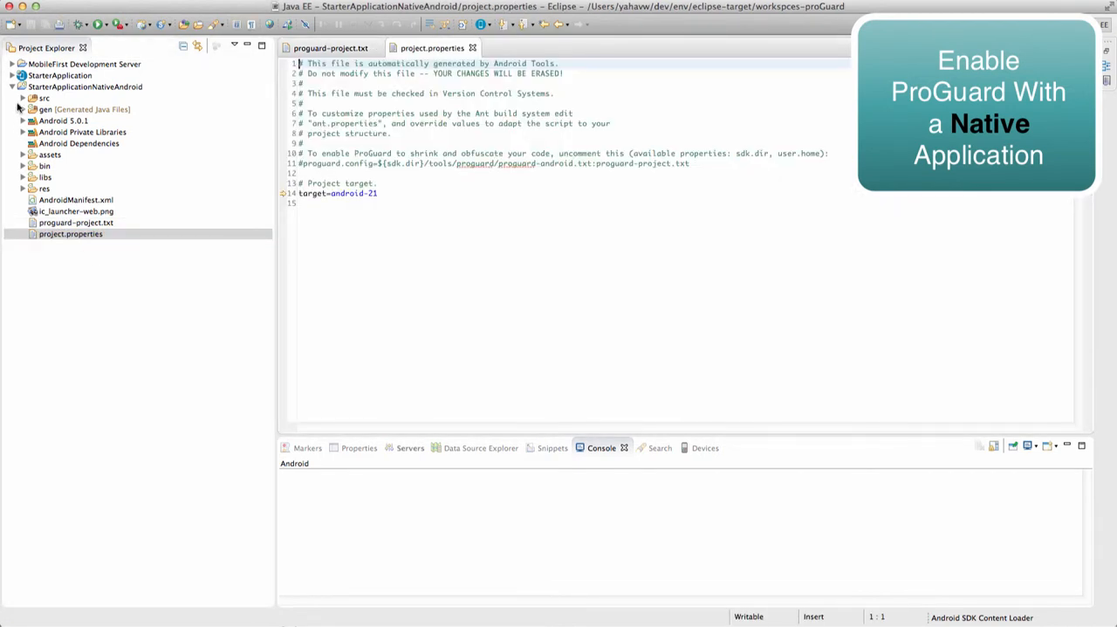
Step: Open the hybrid StarterApplication's apps > NativeAndroid proguard-project.txt
click(14, 75)
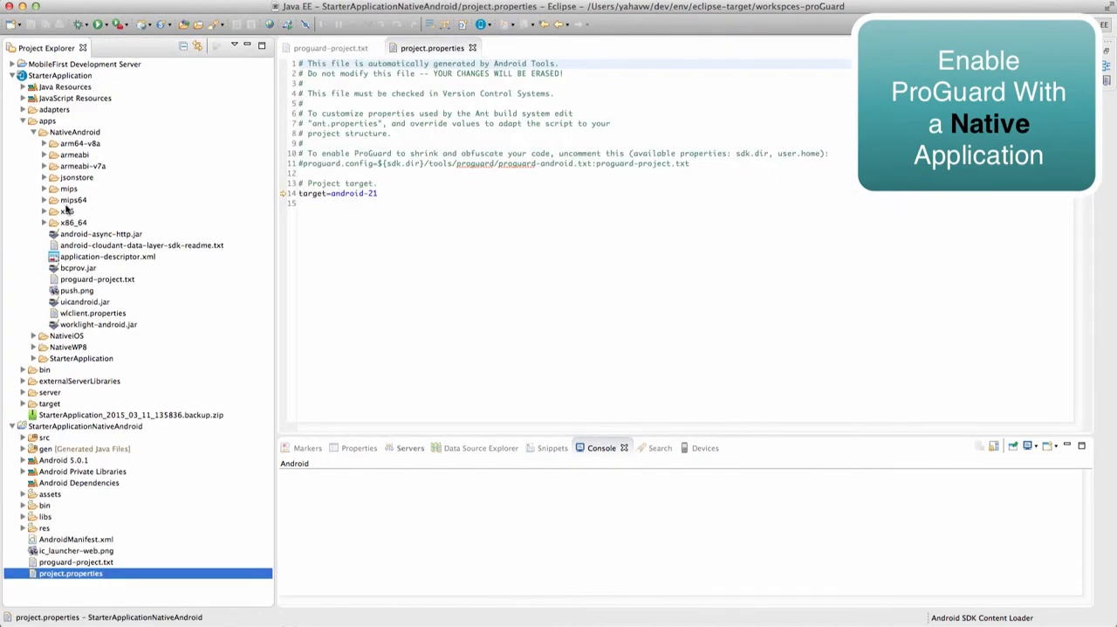
click(97, 279)
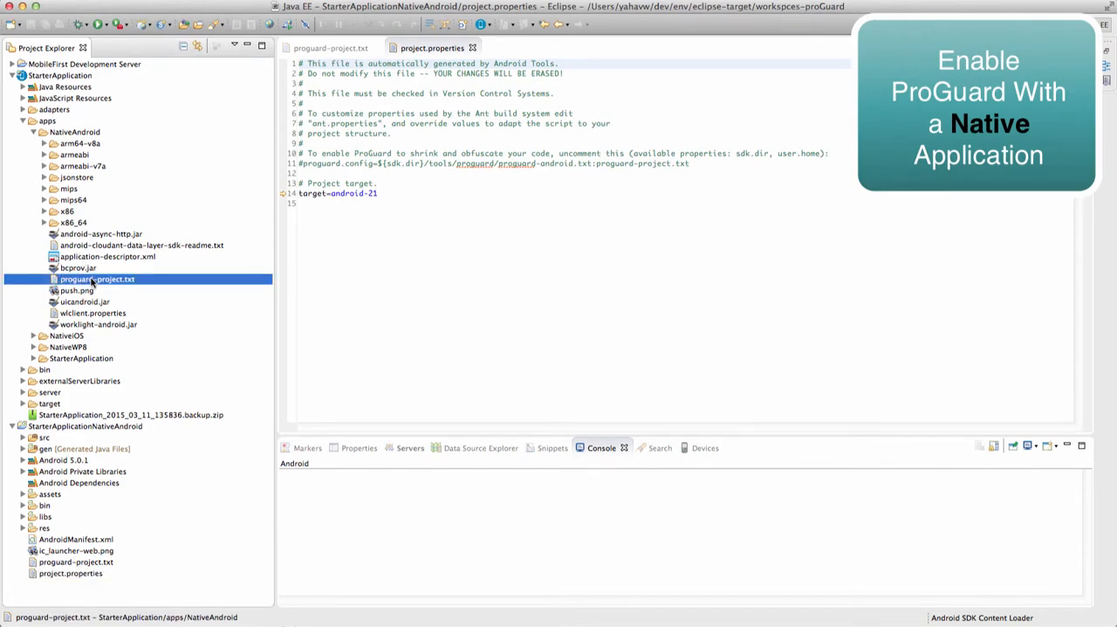
double_click(98, 280)
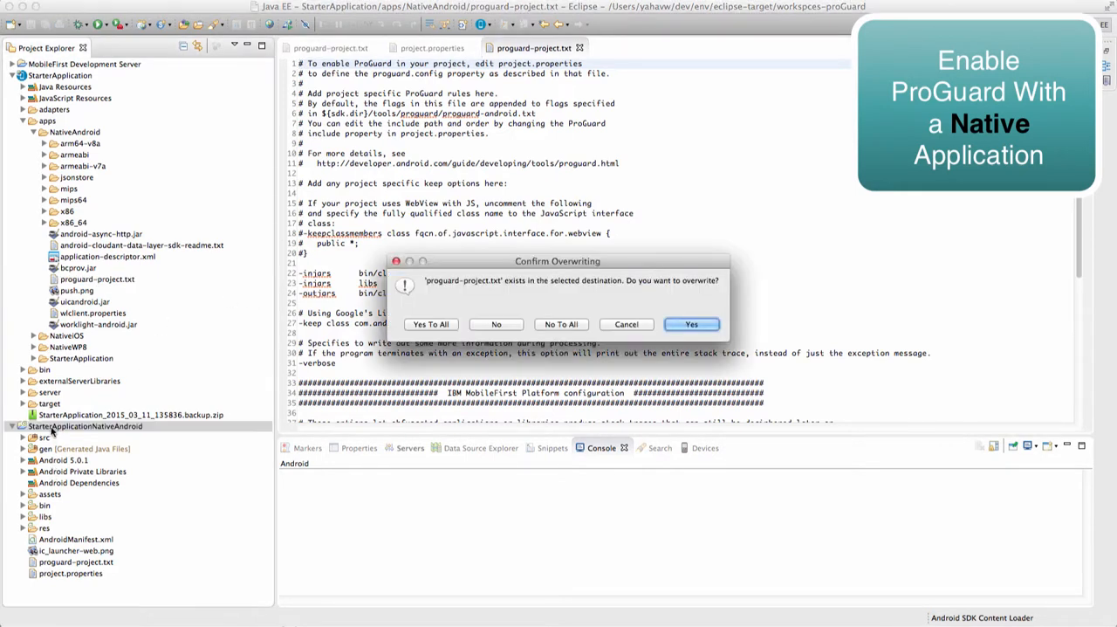
Step: Confirm overwriting proguard-project.txt with the MobileFirst version and bring up the native project's actions
click(692, 325)
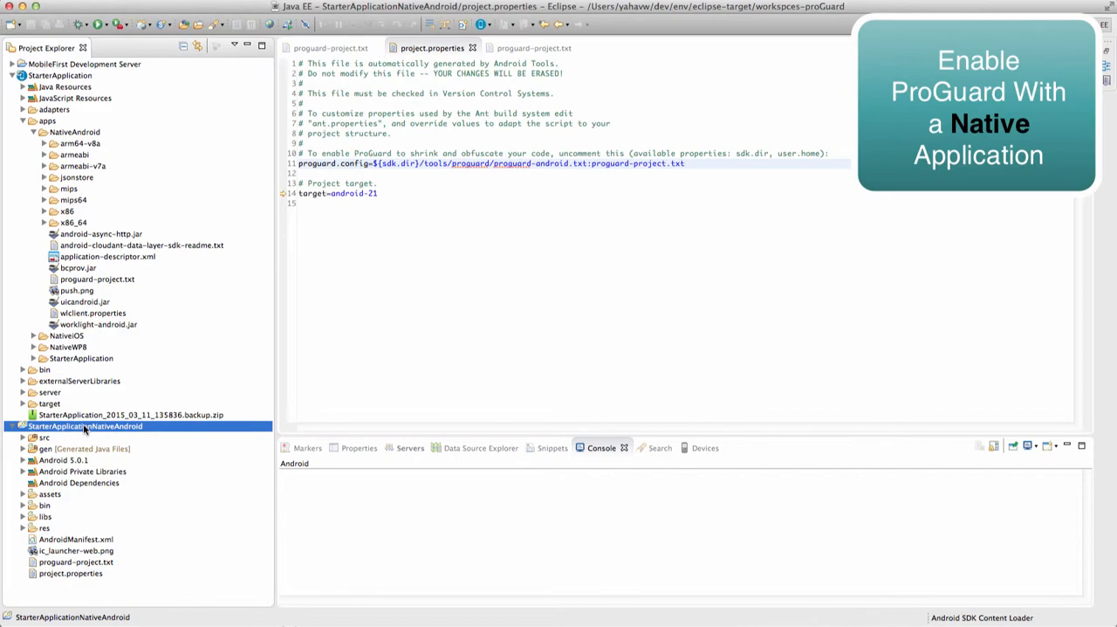
right_click(84, 426)
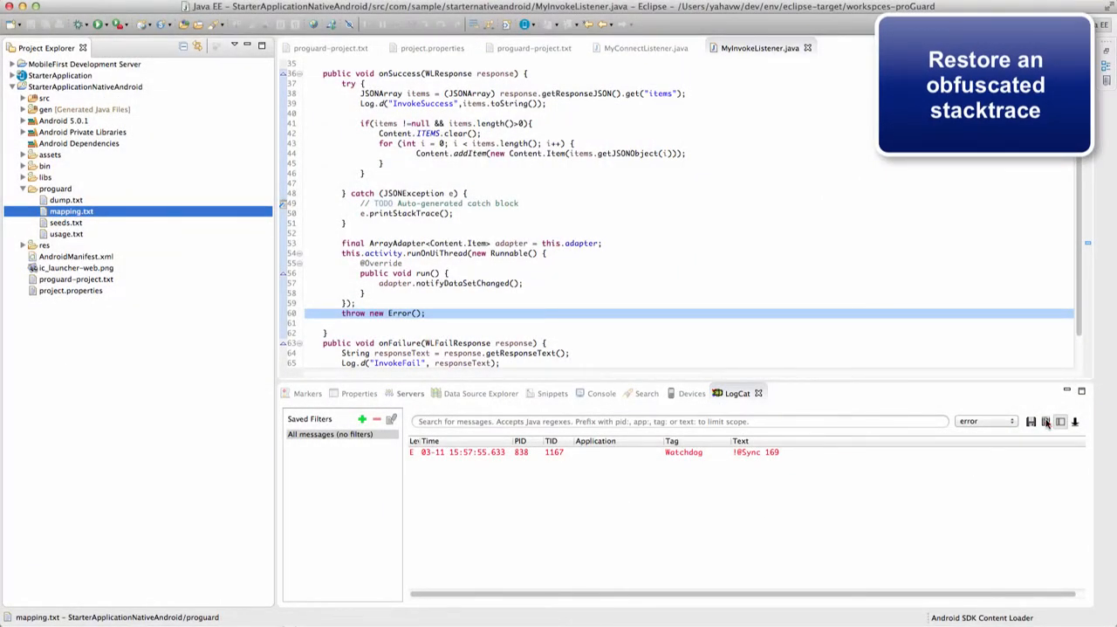
Step: Clear LogCat, review the throw new Error() lines in the listeners, and maximize the LogCat view
click(1044, 421)
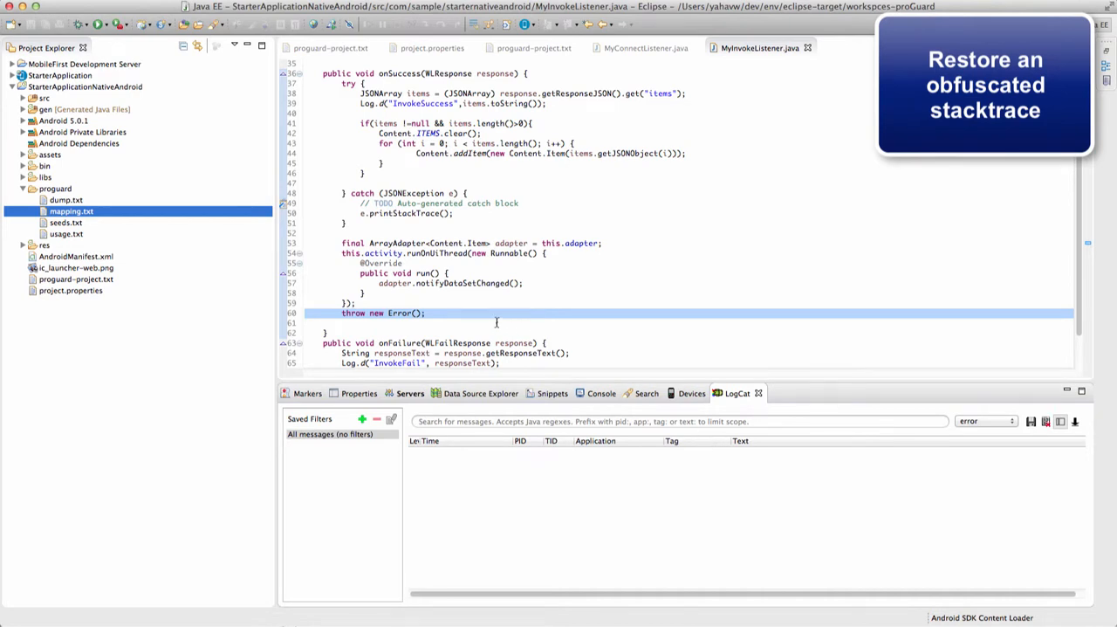
click(453, 313)
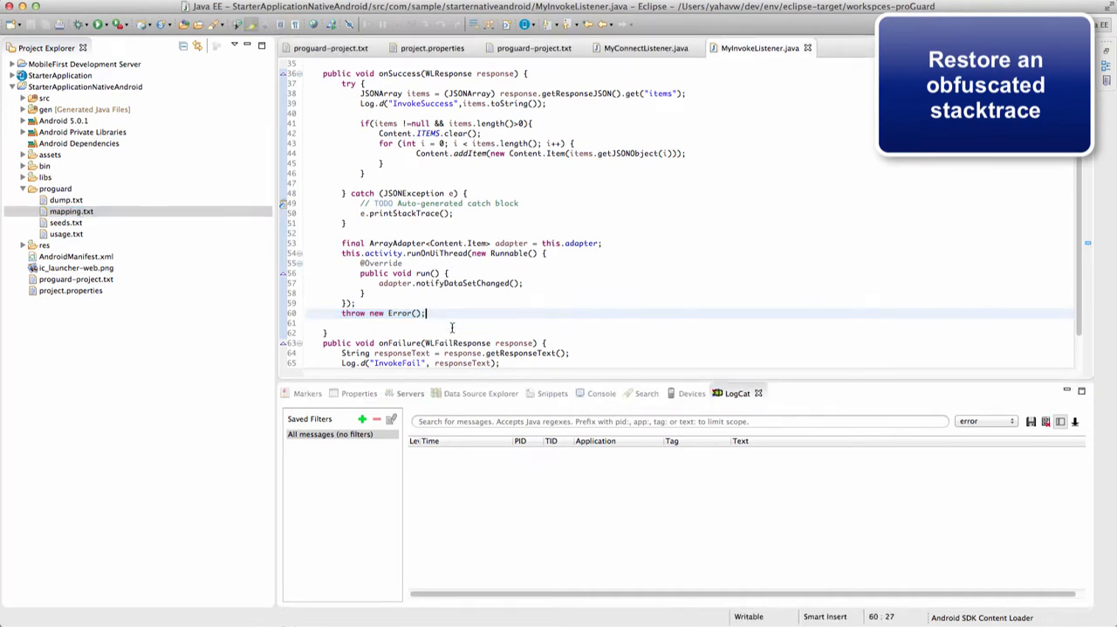
scroll(up, 3)
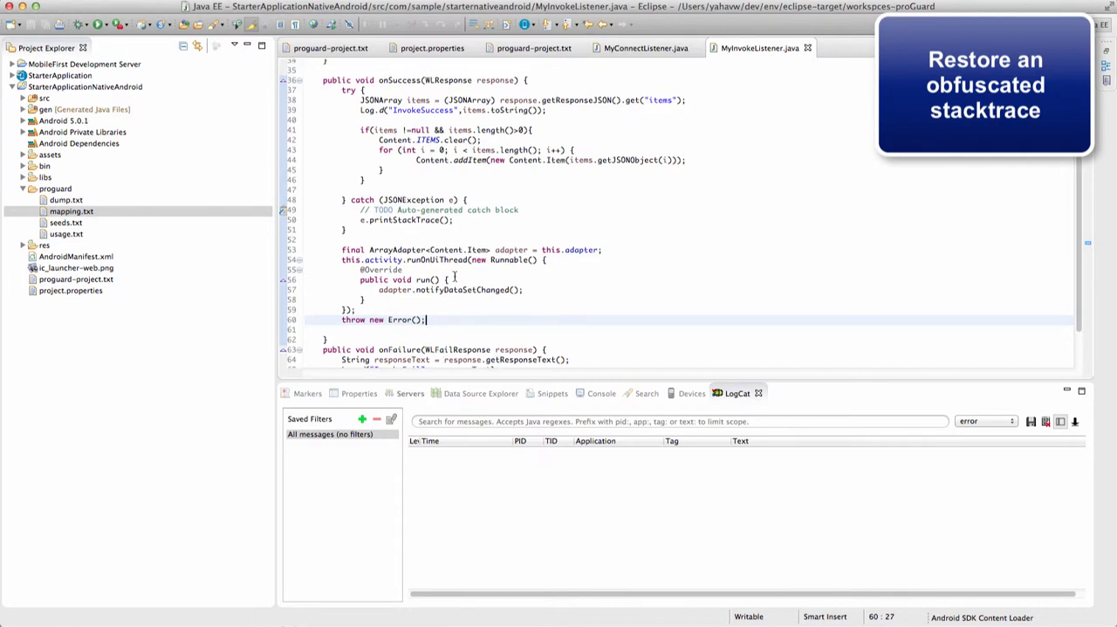
scroll(up, 3)
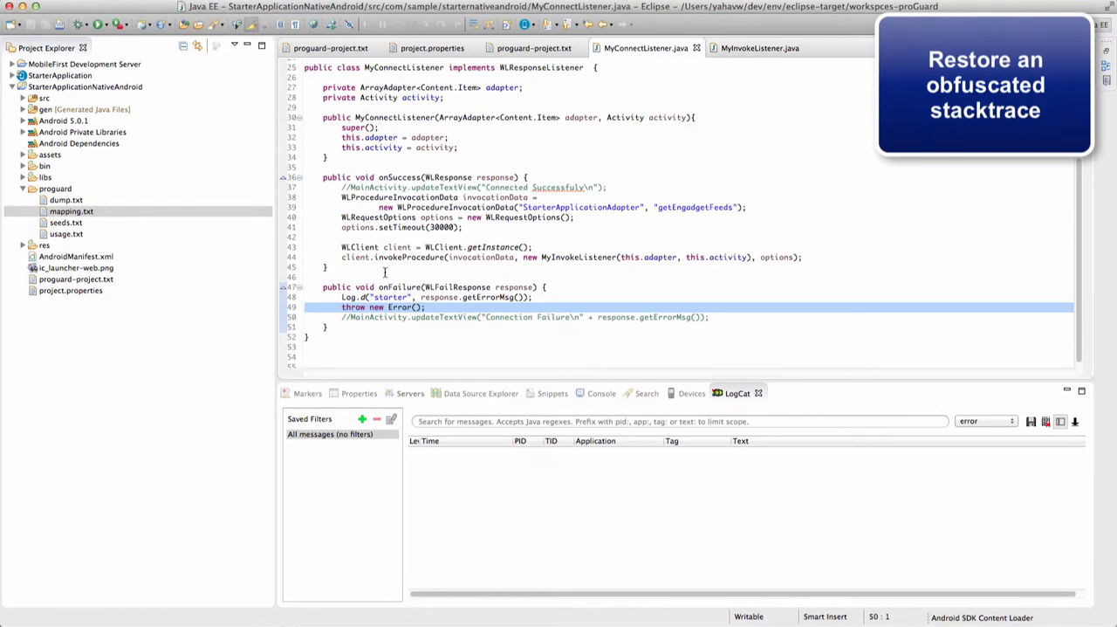
click(486, 354)
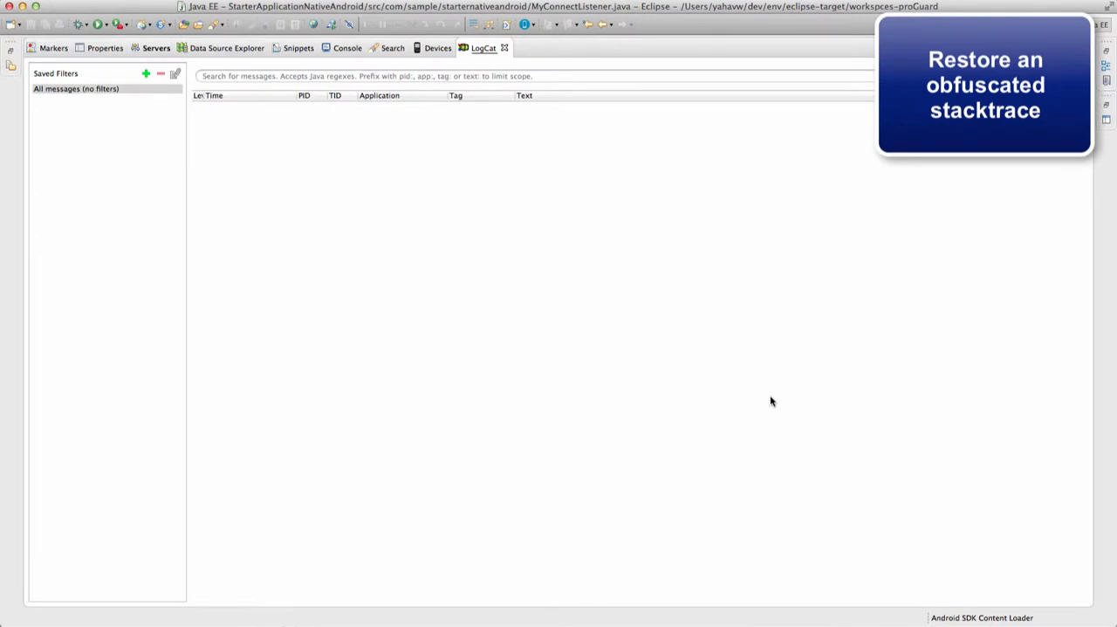
mouse_move(772, 401)
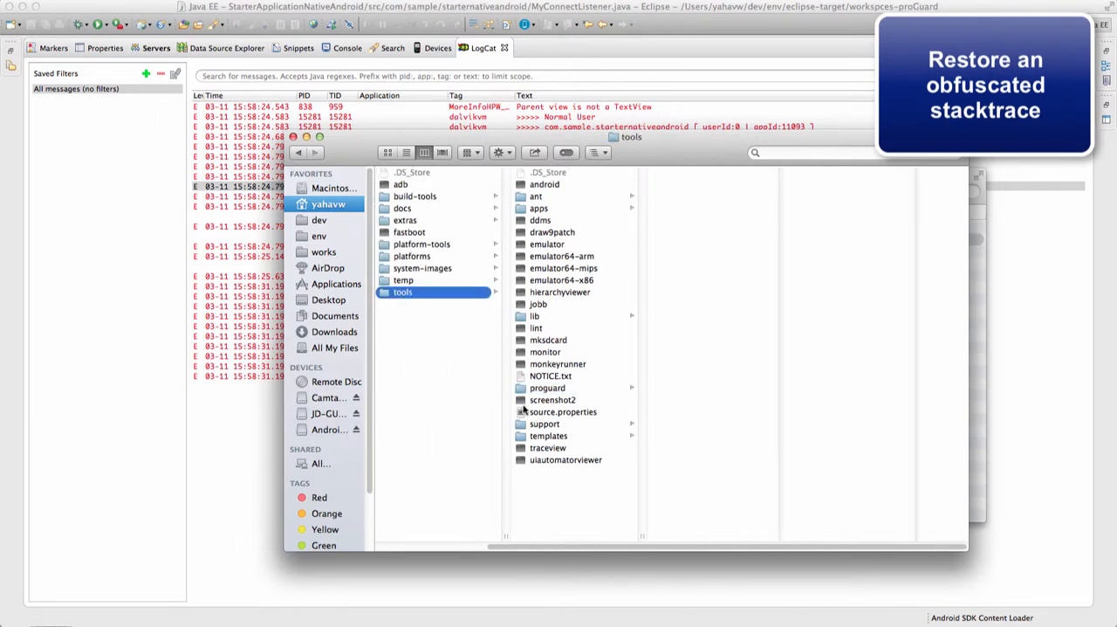
Step: Browse to the SDK's proguard lib folder and launch proguardgui.jar
click(548, 388)
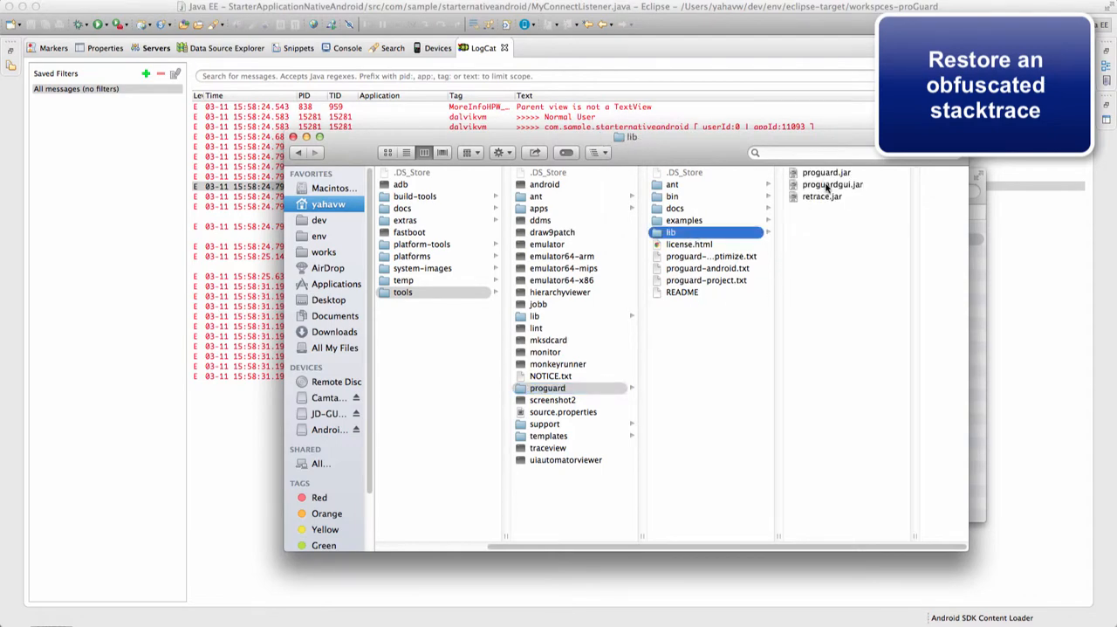
double_click(831, 185)
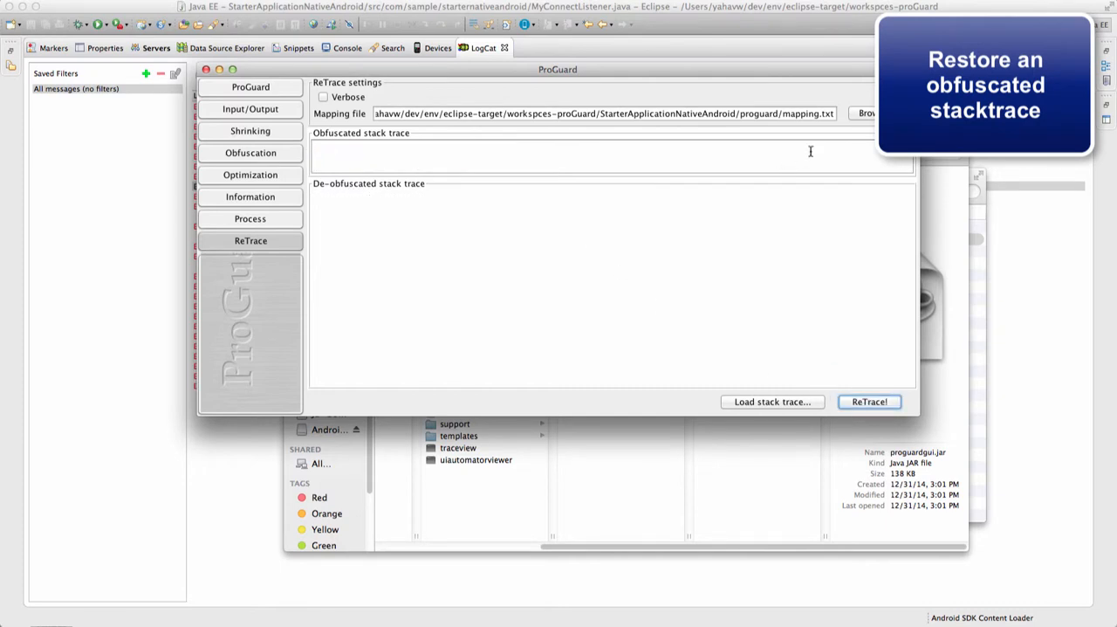
Step: Load the native project's mapping.txt and ReTrace the stack trace, restoring WLClient$InitRequestListener.onFailure from a.e.a
click(866, 112)
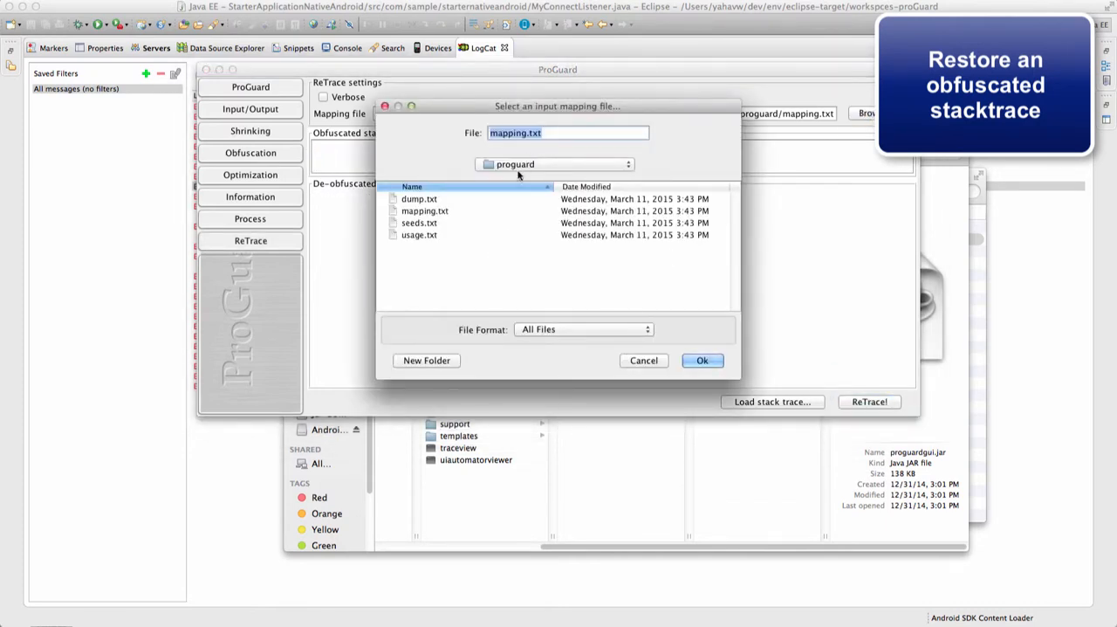
click(701, 359)
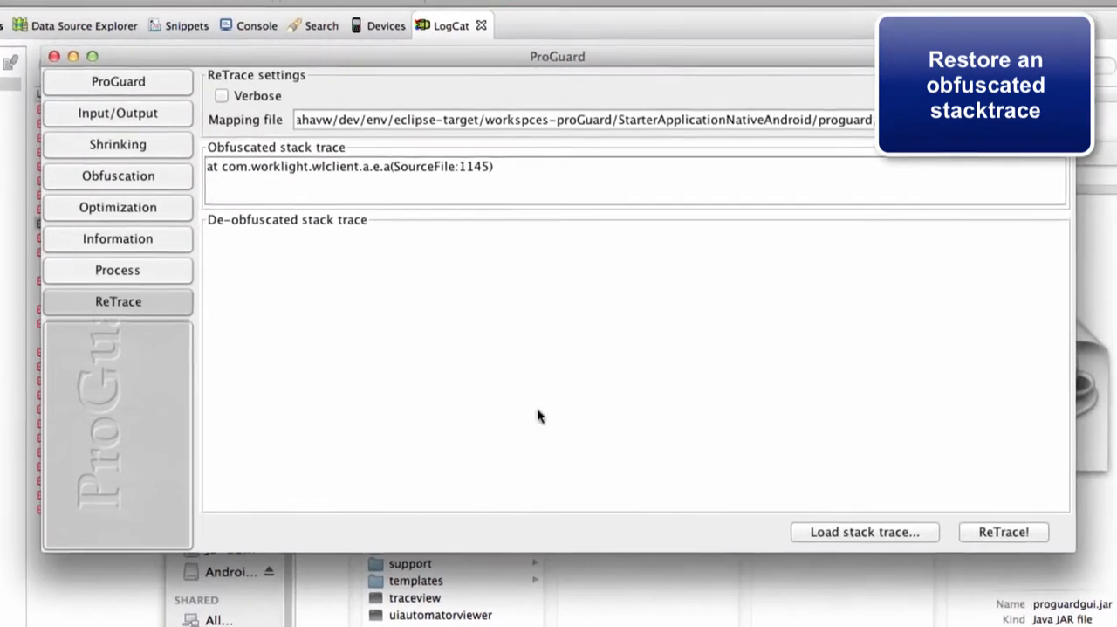
click(1002, 531)
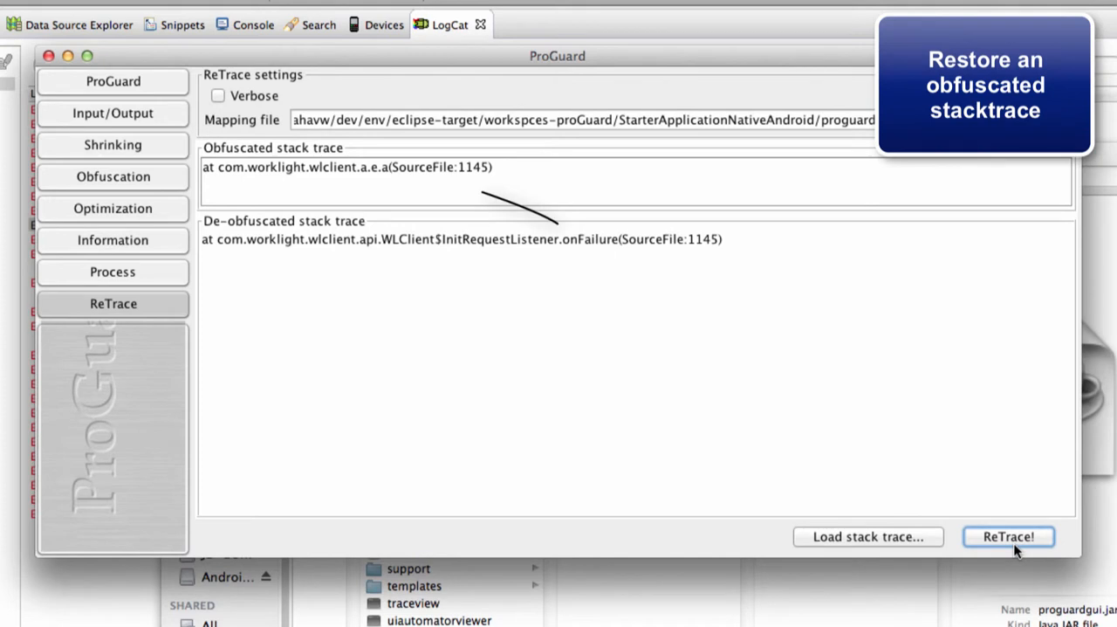
mouse_move(565, 244)
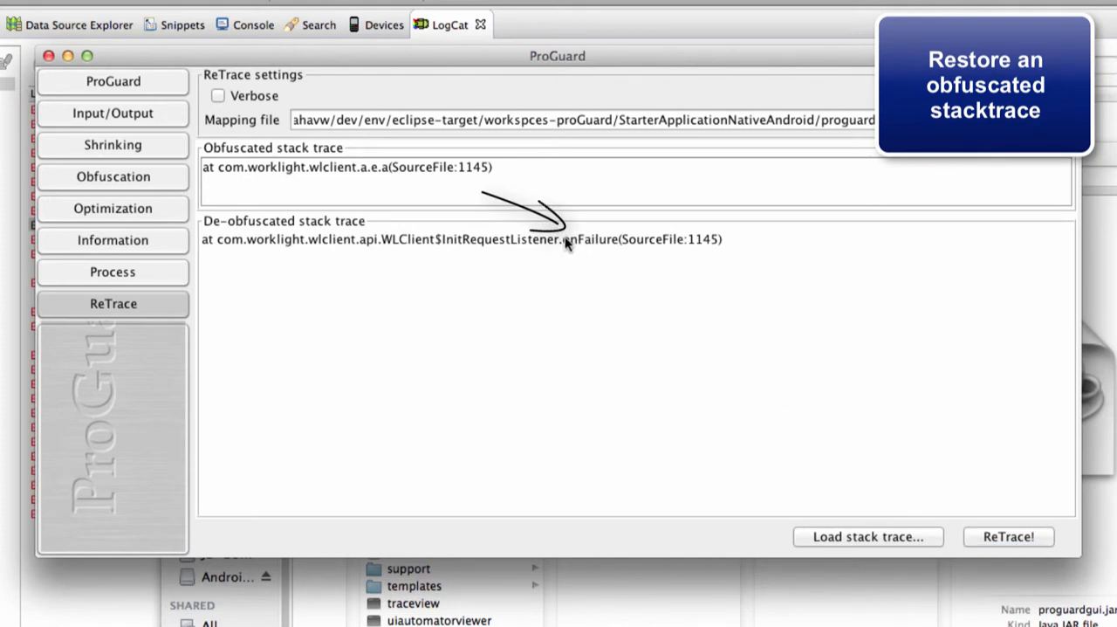
mouse_move(489, 244)
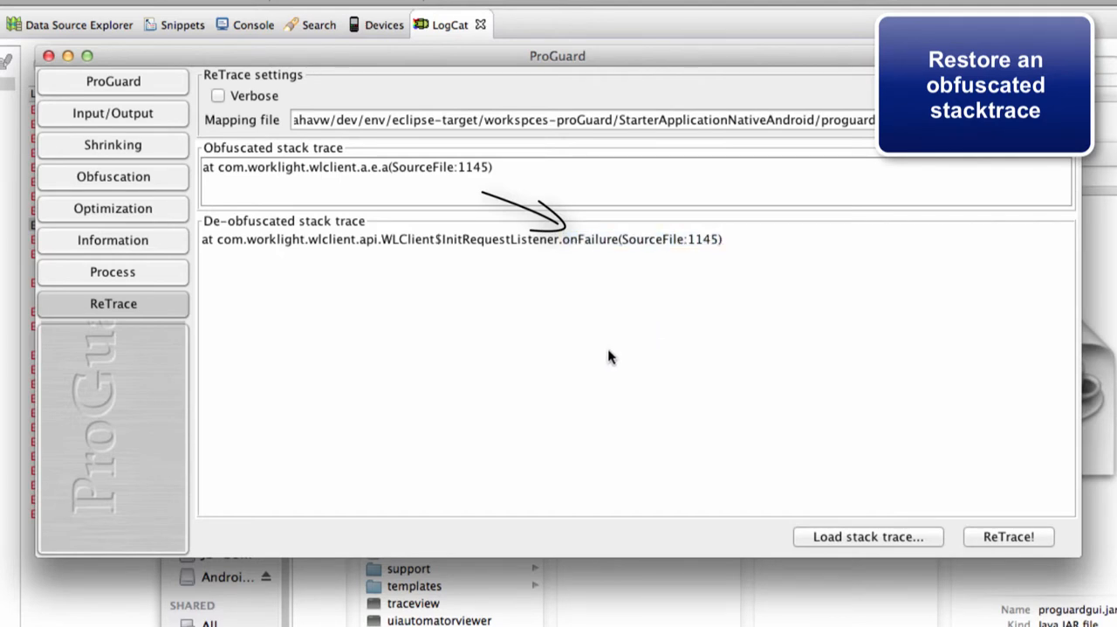
mouse_move(405, 248)
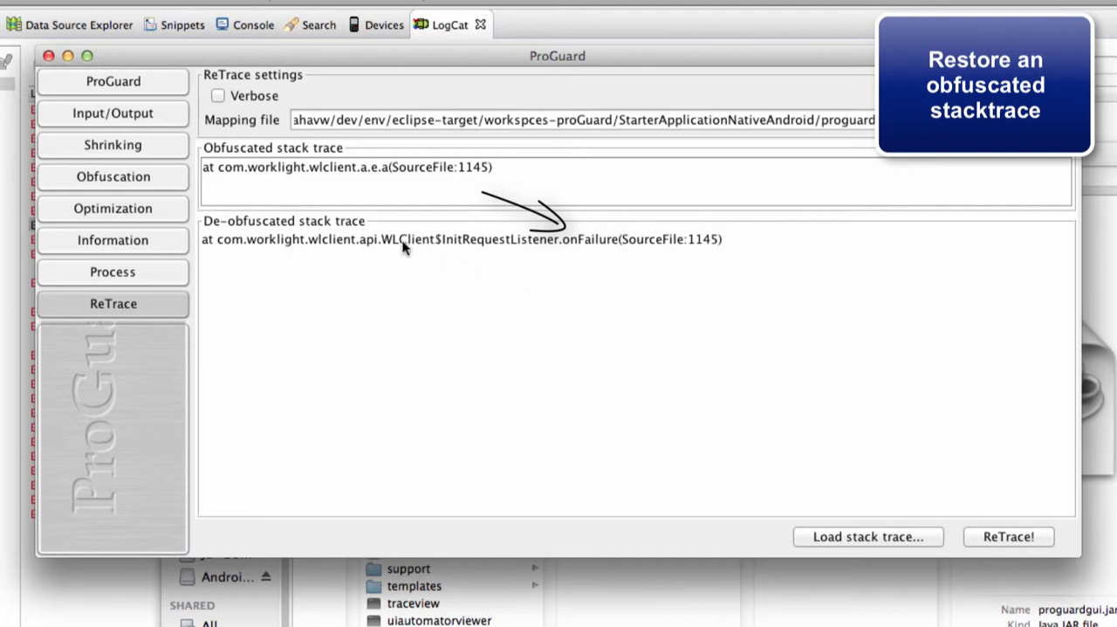
mouse_move(416, 248)
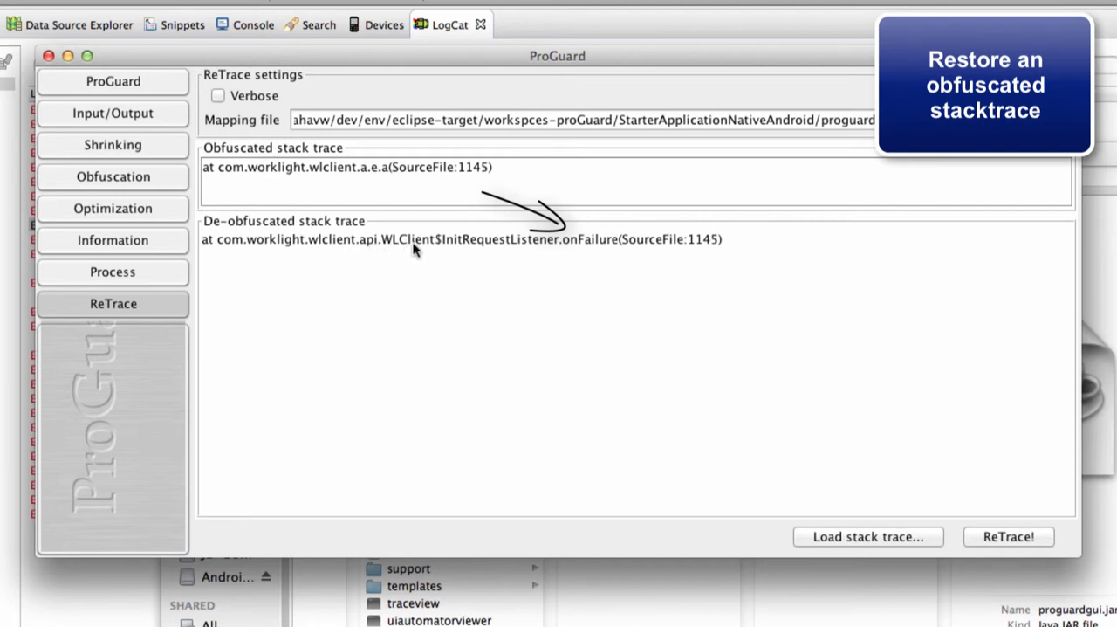
mouse_move(548, 248)
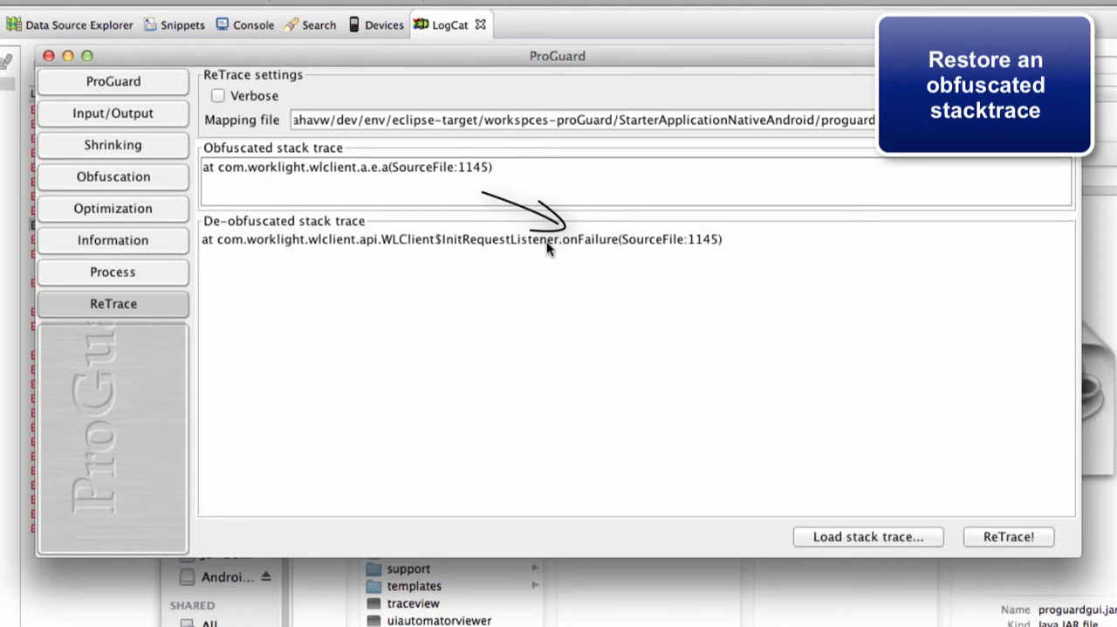
mouse_move(585, 293)
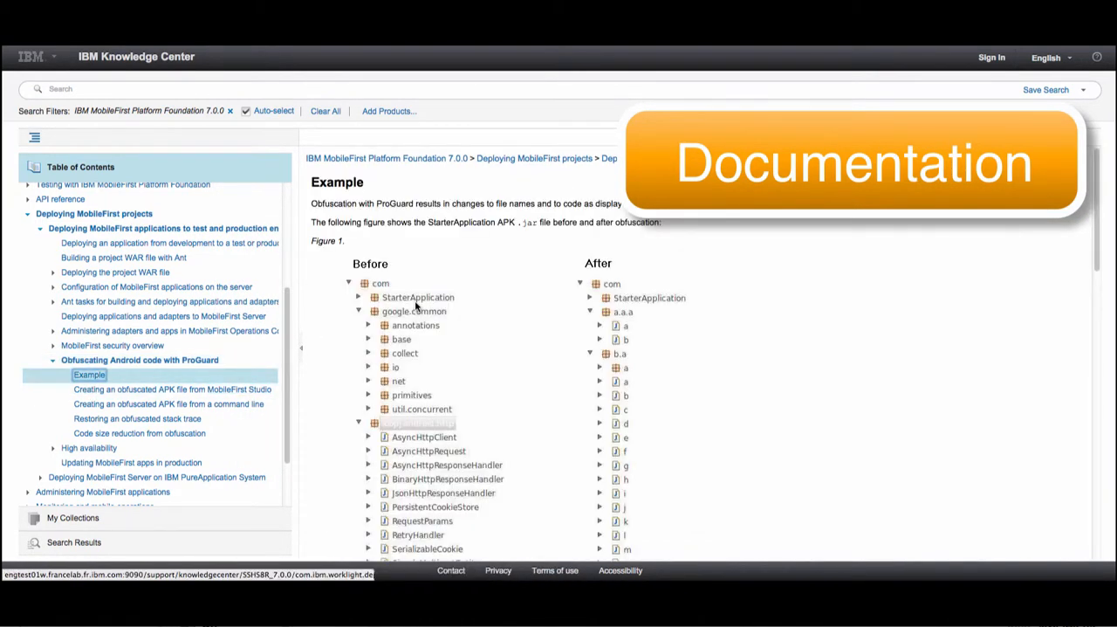
Step: Open the 'Creating an obfuscated APK file from MobileFirst Studio' topic in the table of contents
click(171, 387)
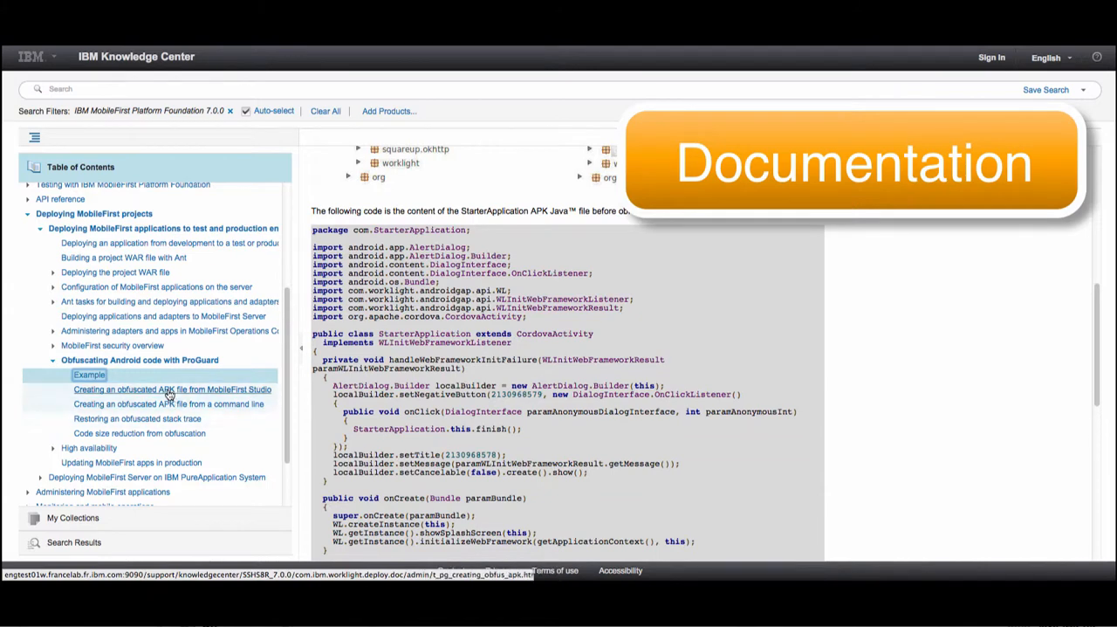
click(171, 388)
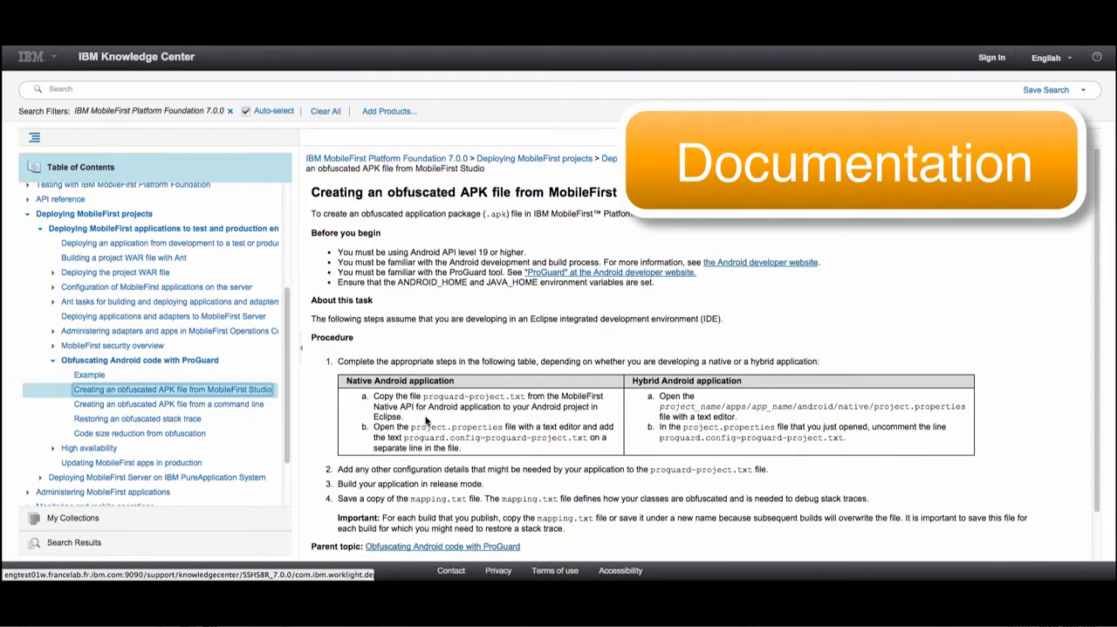